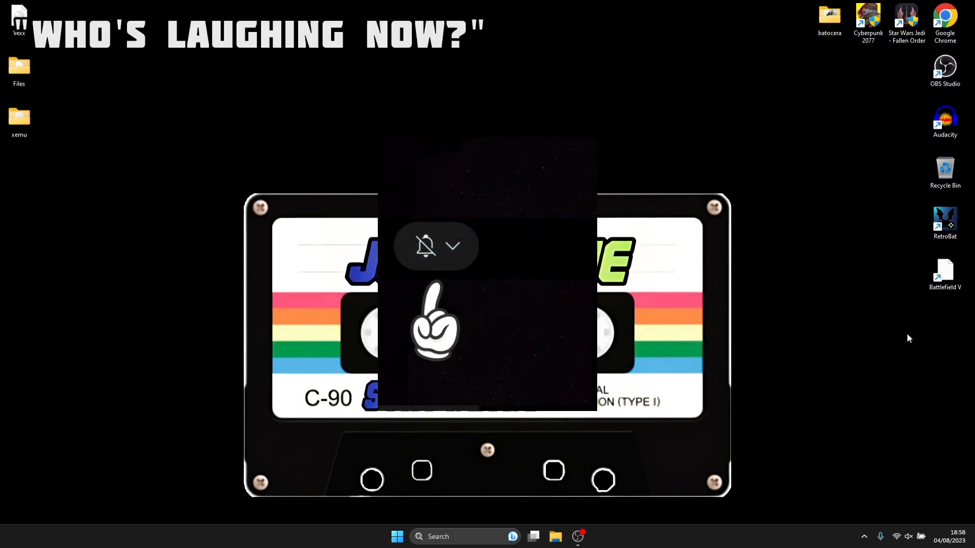
Step: Open the RetroBat shortcut's install folder in File Explorer and select BatGui
click(452, 246)
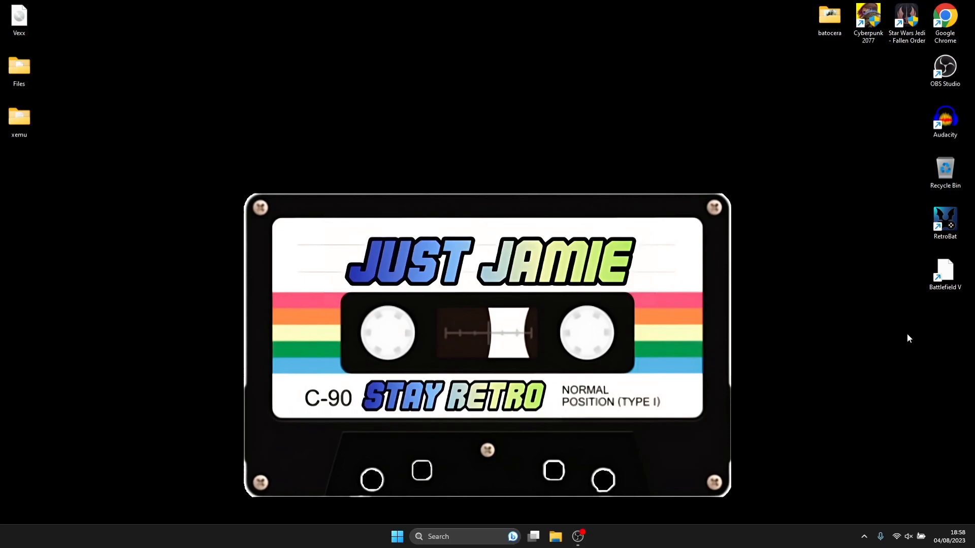
mouse_move(878, 238)
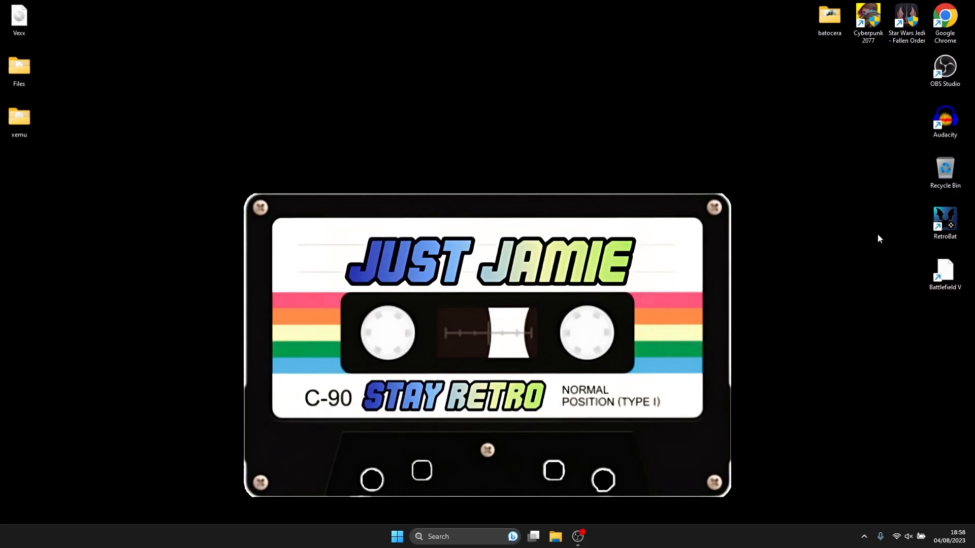
right_click(945, 215)
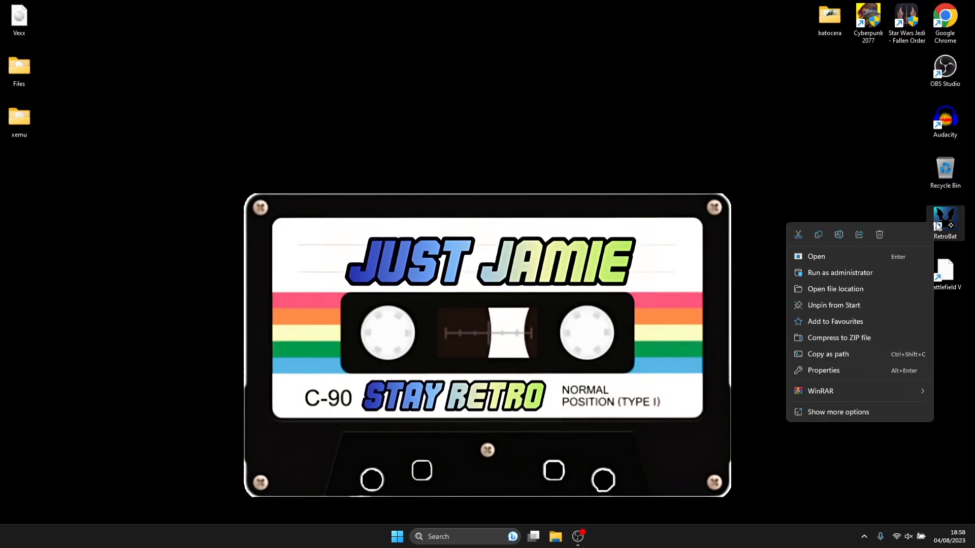
mouse_move(888, 289)
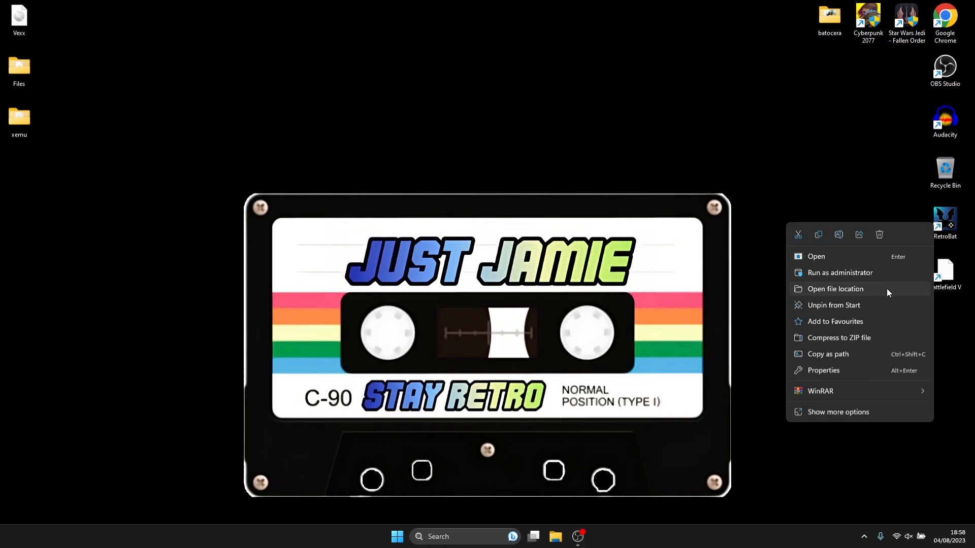
click(834, 288)
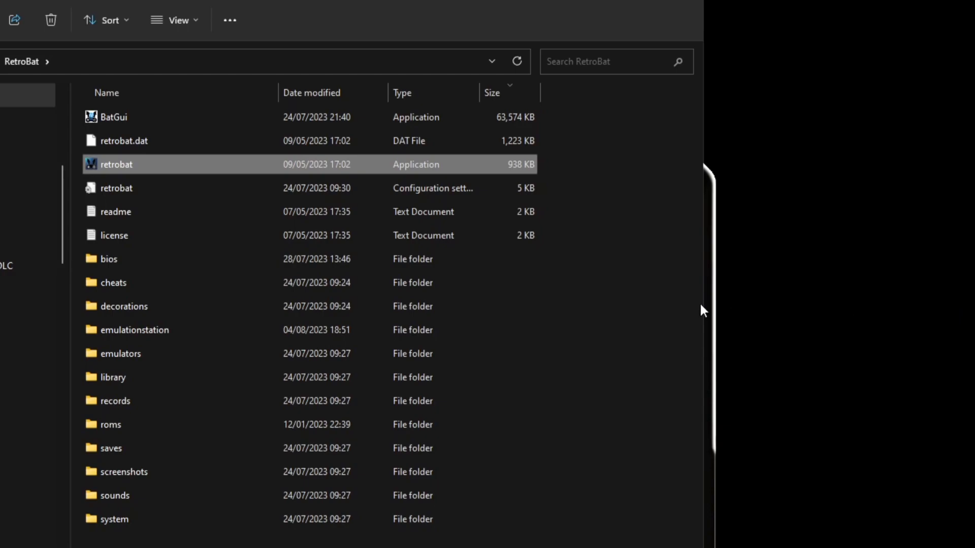
mouse_move(630, 292)
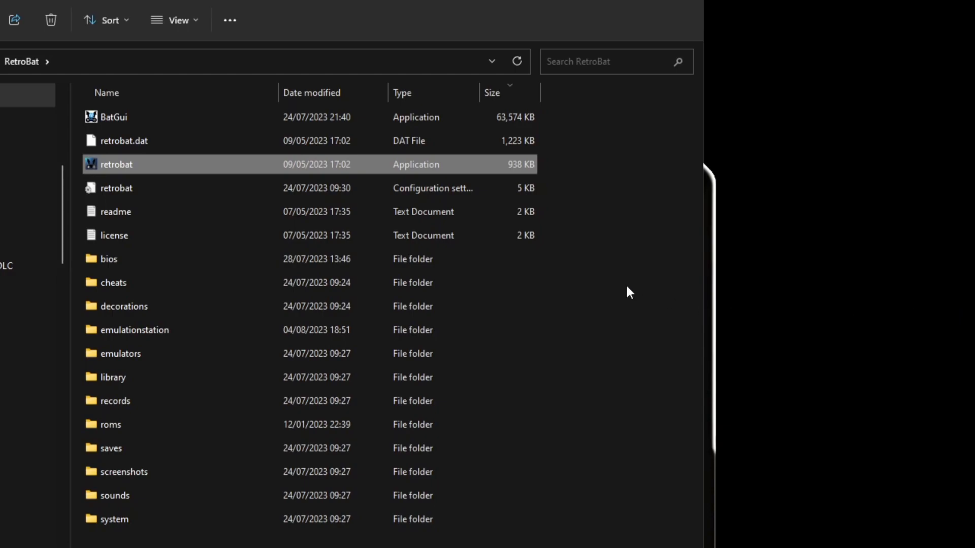
click(111, 117)
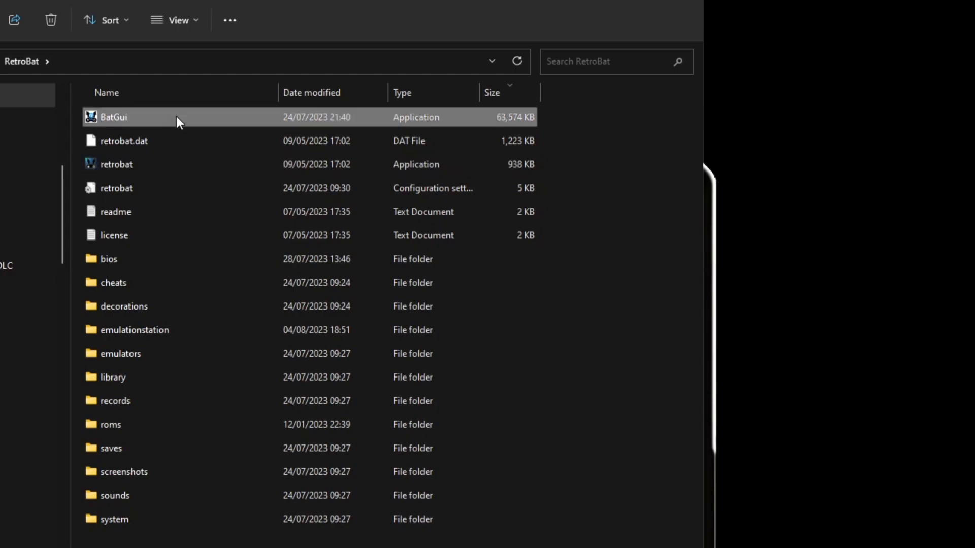
Step: Launch BatGui's System List and load the xbox system with its .xbe and .iso extensions
double_click(113, 117)
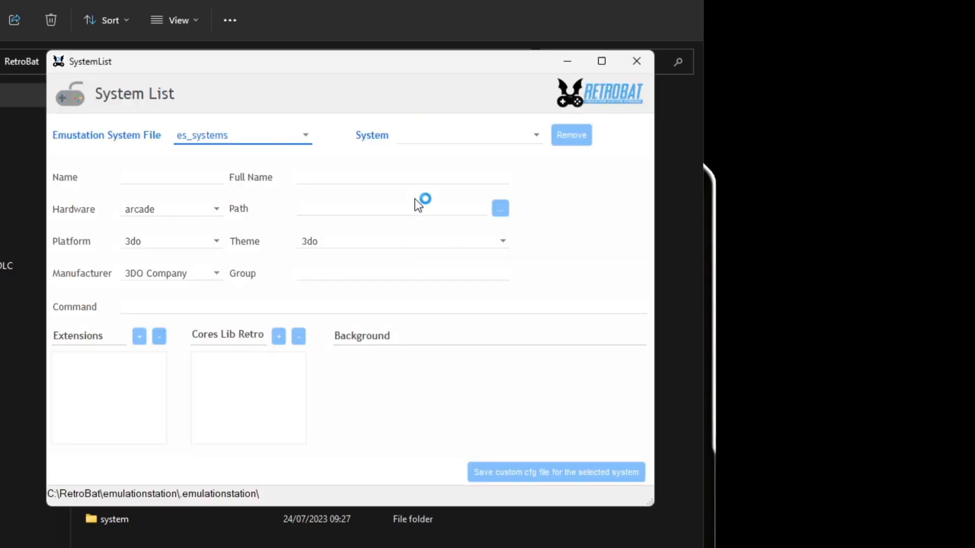
click(535, 135)
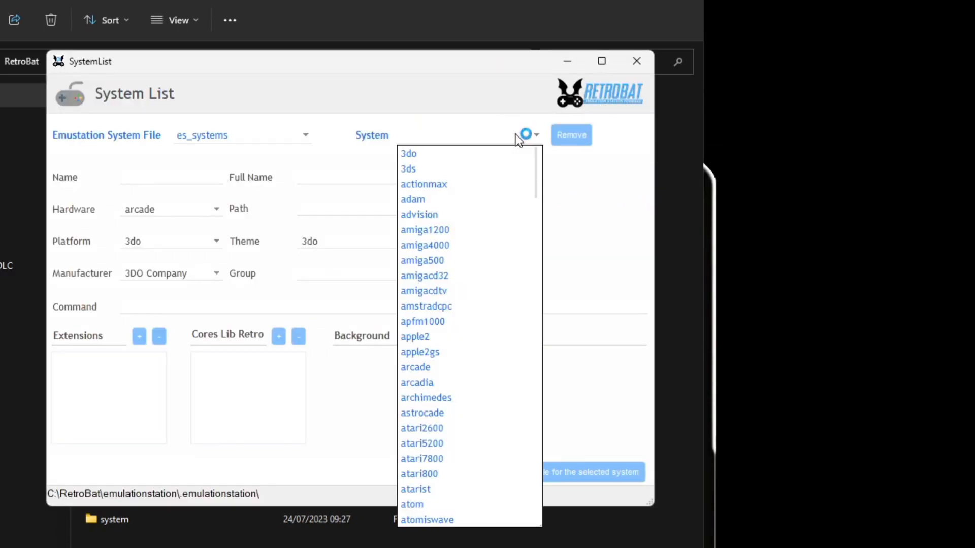
mouse_move(472, 380)
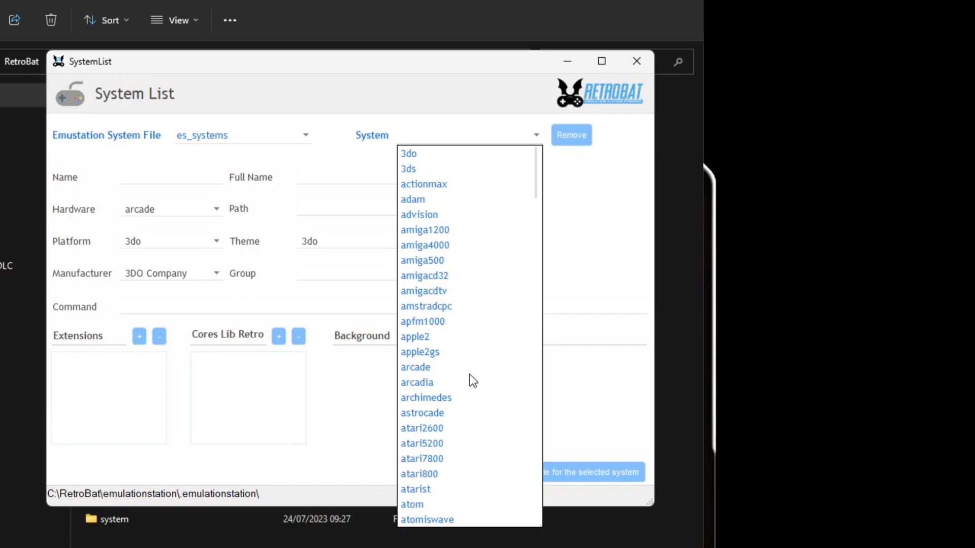
mouse_move(538, 336)
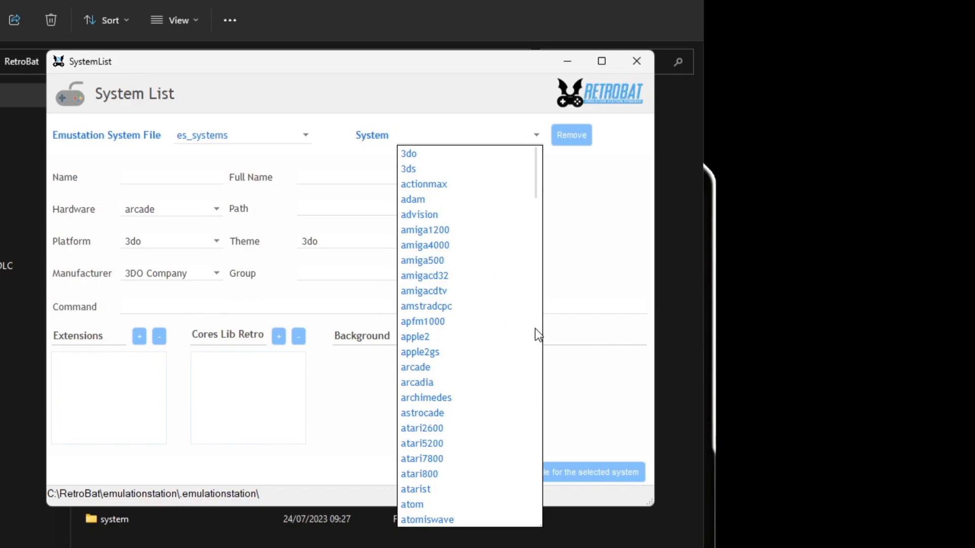
mouse_move(515, 299)
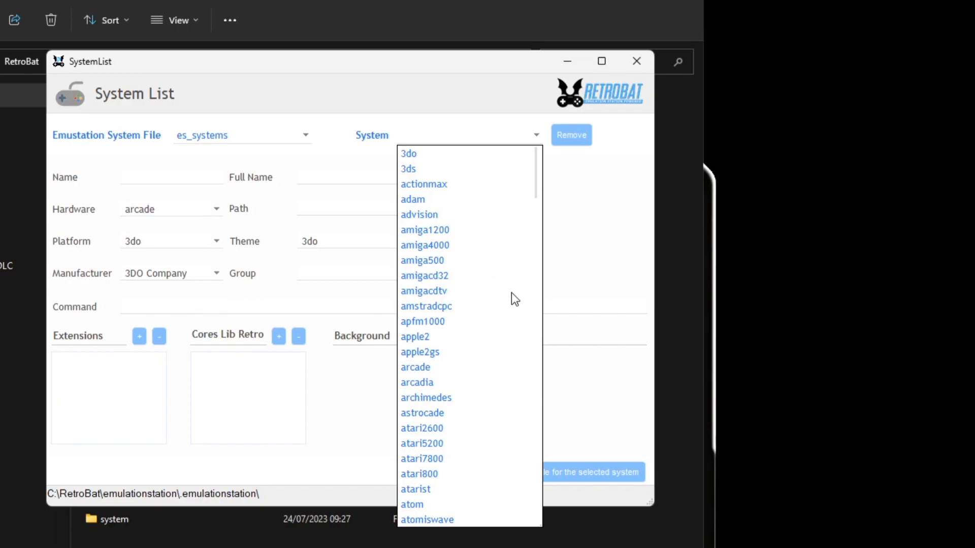
mouse_move(504, 243)
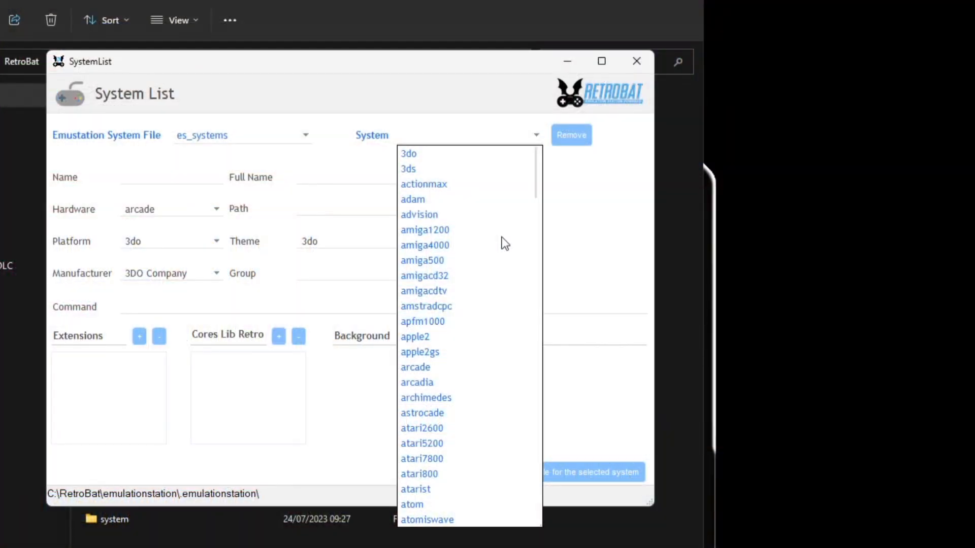
mouse_move(536, 187)
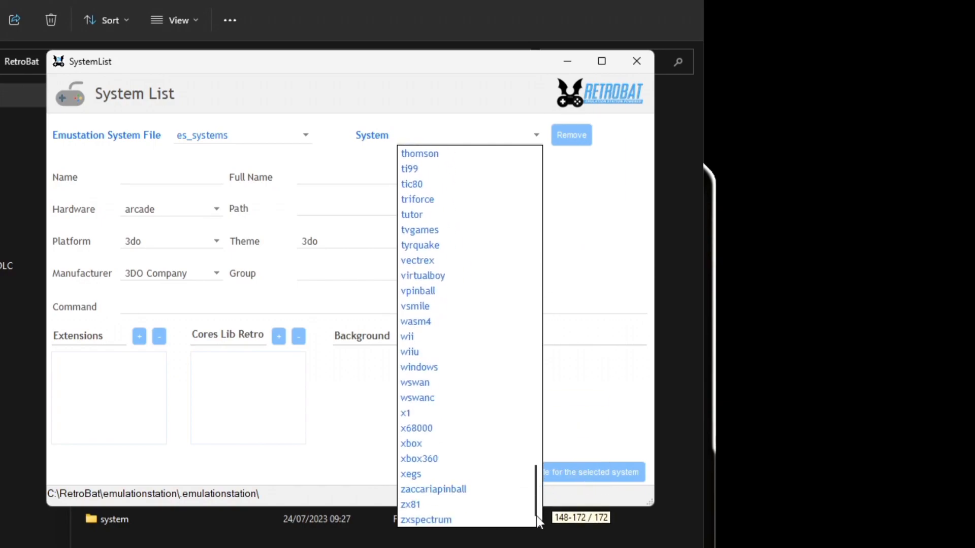
click(410, 443)
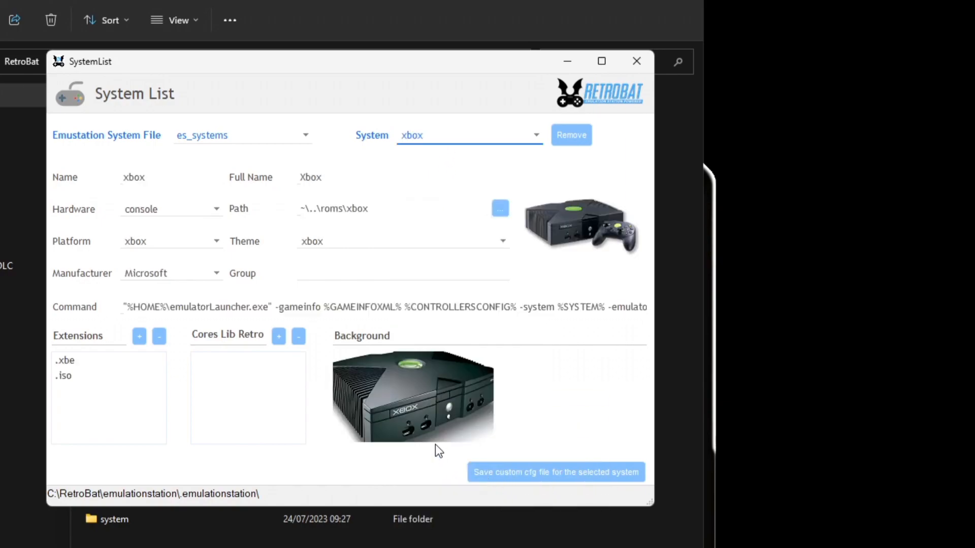
mouse_move(70, 368)
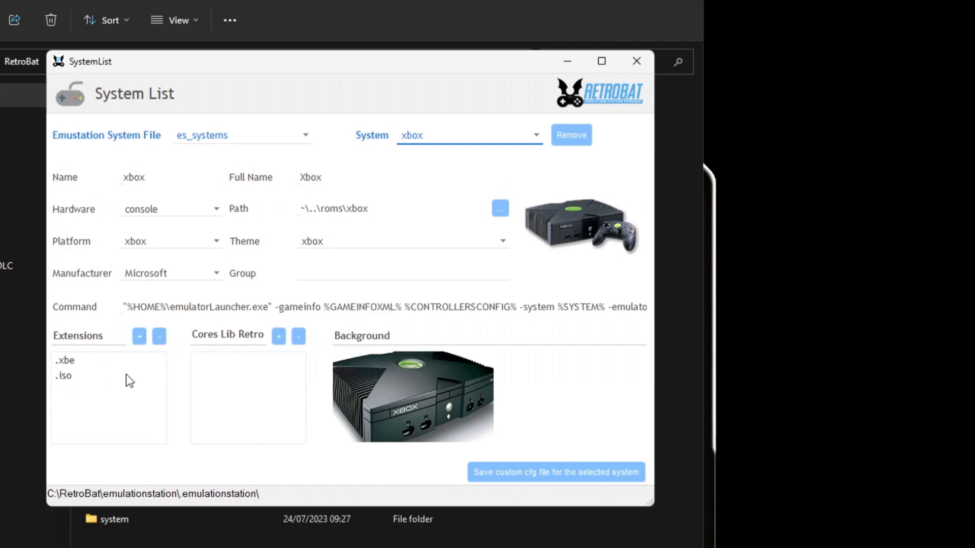
mouse_move(110, 383)
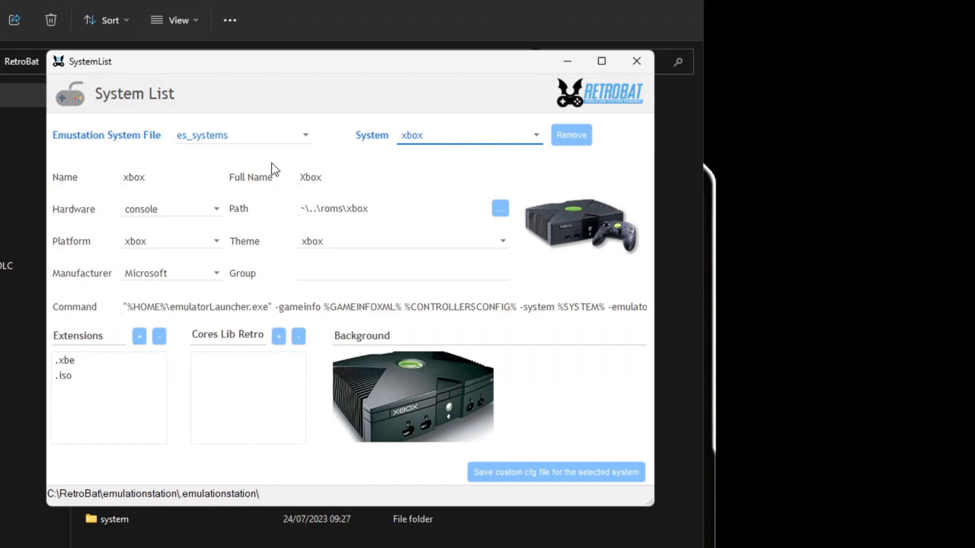
mouse_move(433, 110)
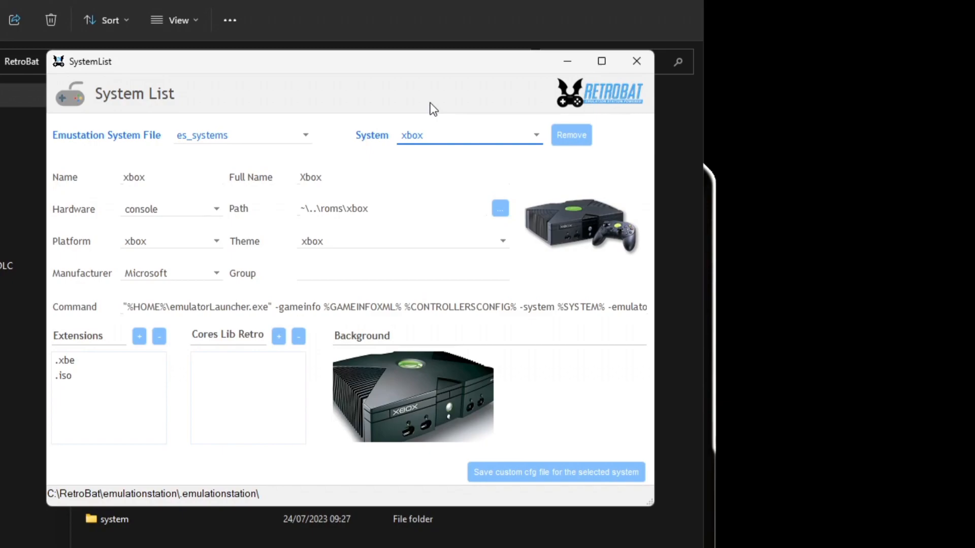
mouse_move(192, 341)
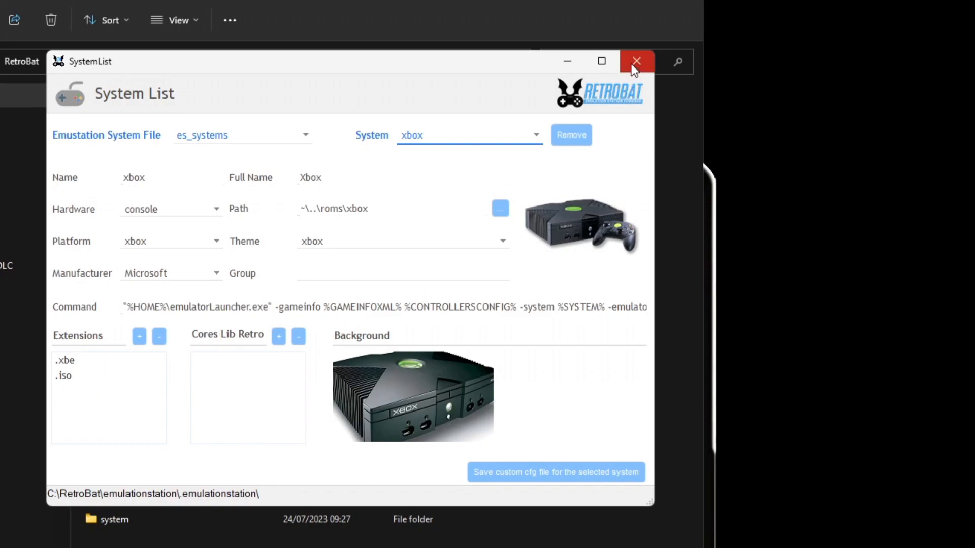
Step: Close the BatGui System List window and launch RetroBat from the desktop shortcut
click(635, 60)
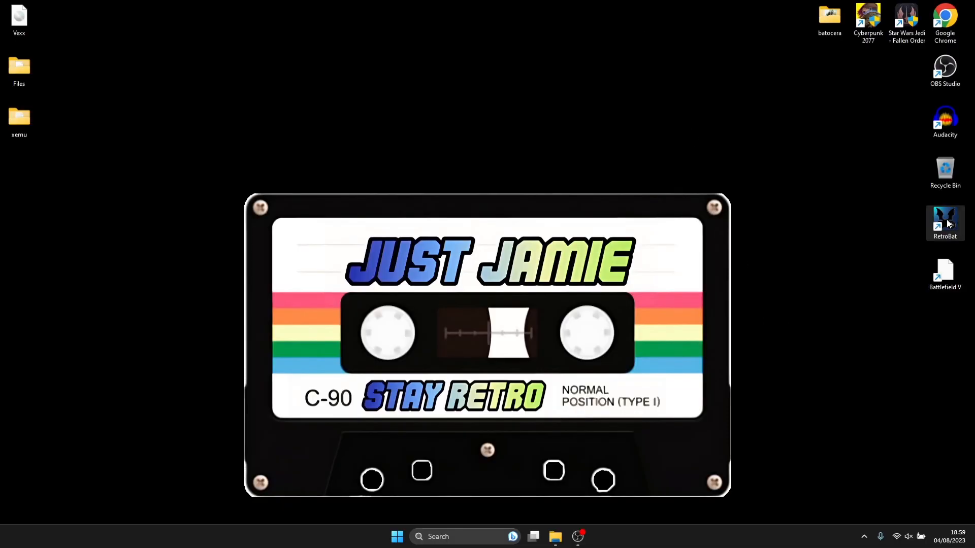
double_click(944, 222)
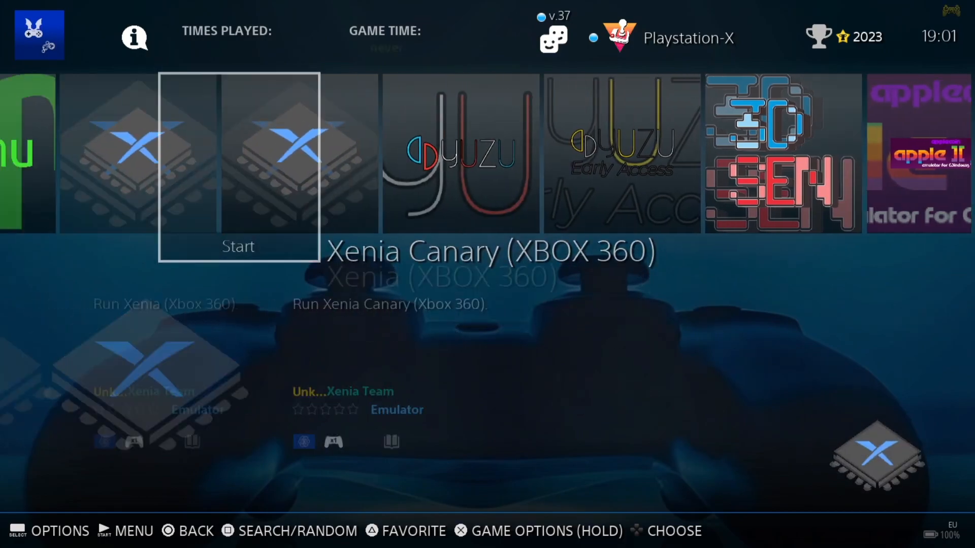
Step: Install and launch the Xemu (Xbox, Chihiro) emulator from RetroBat's emulator list
scroll(left, 3)
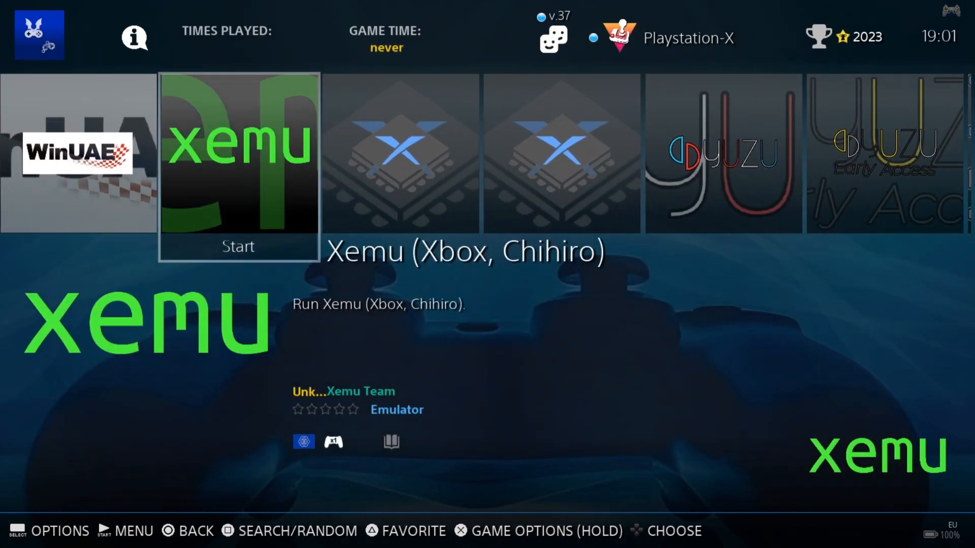
click(238, 154)
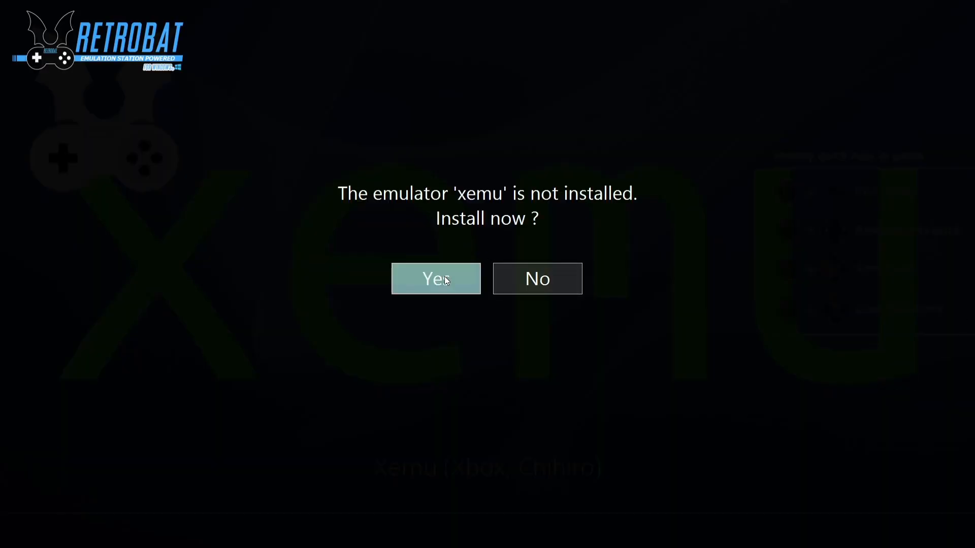
click(435, 279)
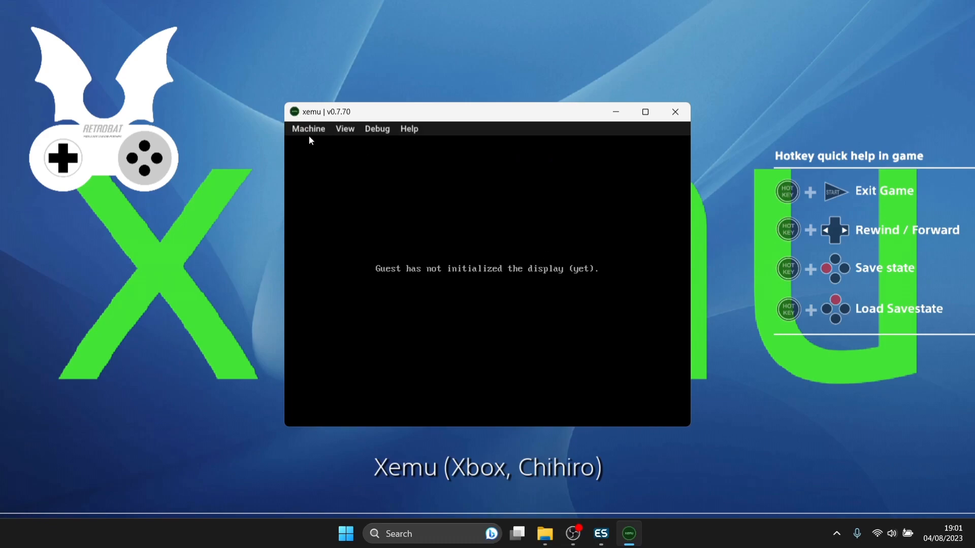
mouse_move(309, 142)
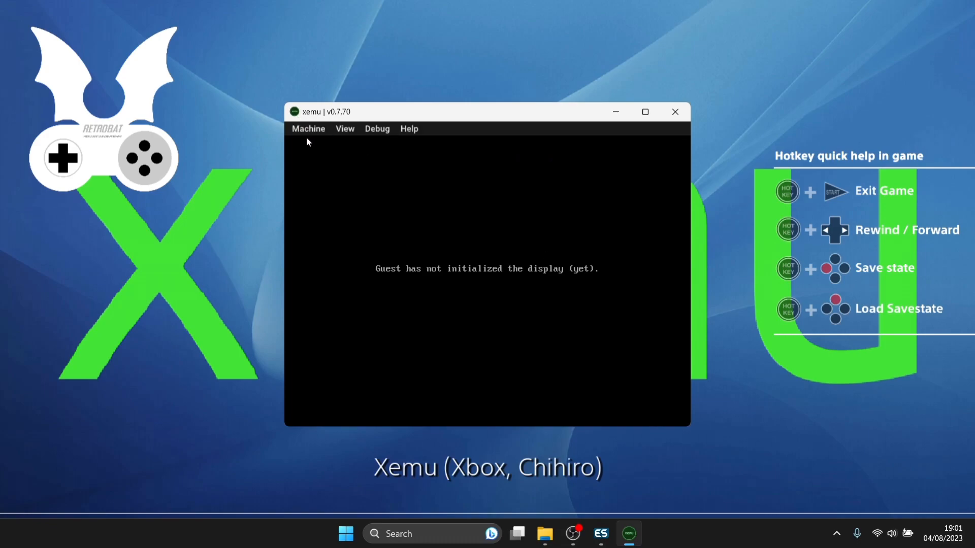
Step: Open xemu's Machine Settings on the System configuration page
click(308, 128)
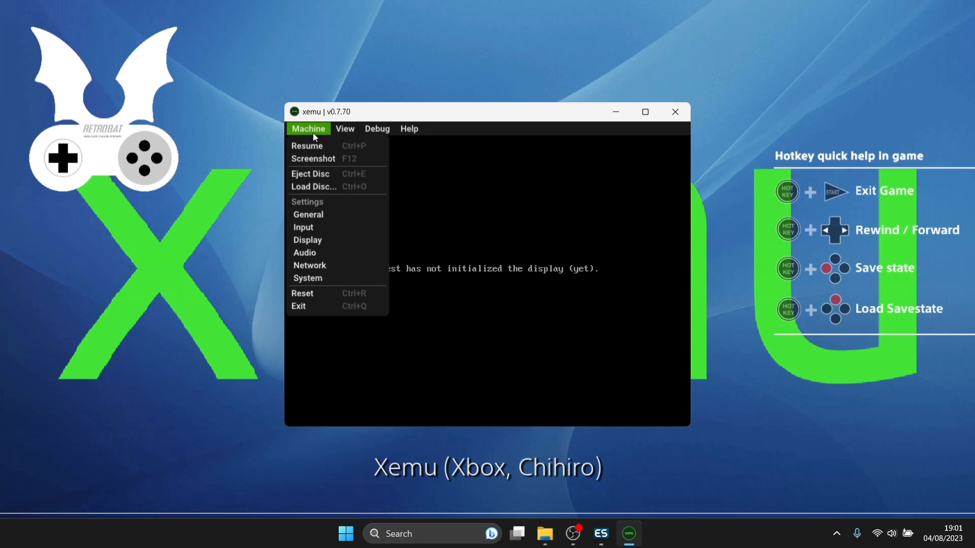
mouse_move(307, 278)
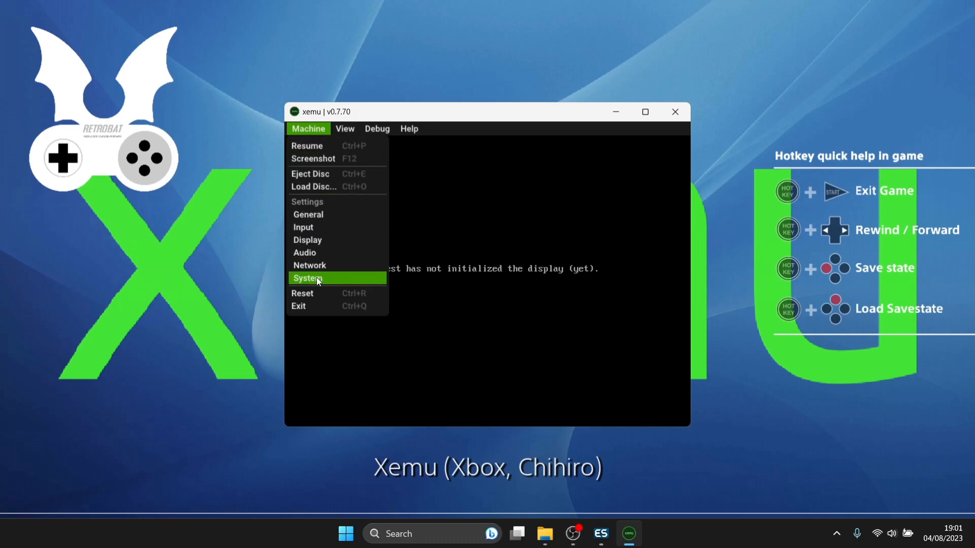
click(308, 277)
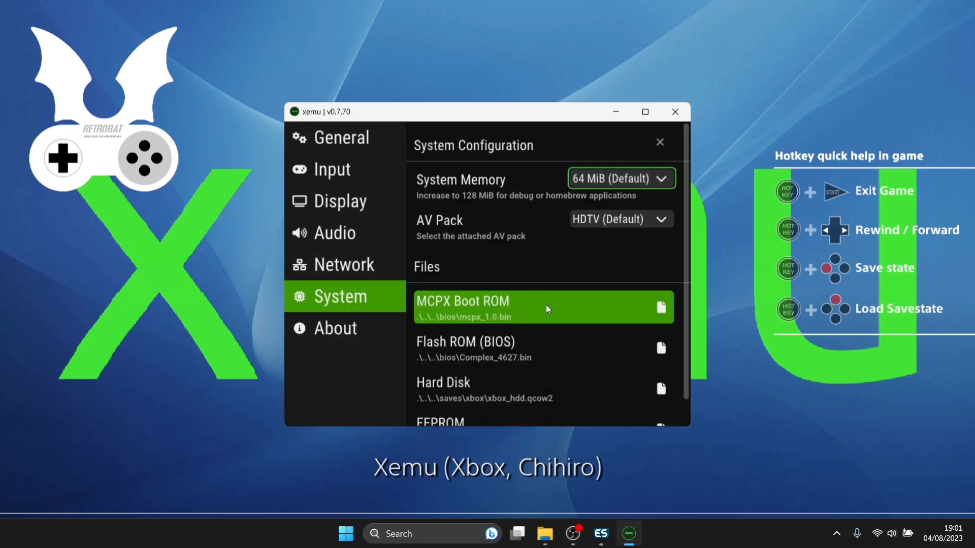
mouse_move(626, 332)
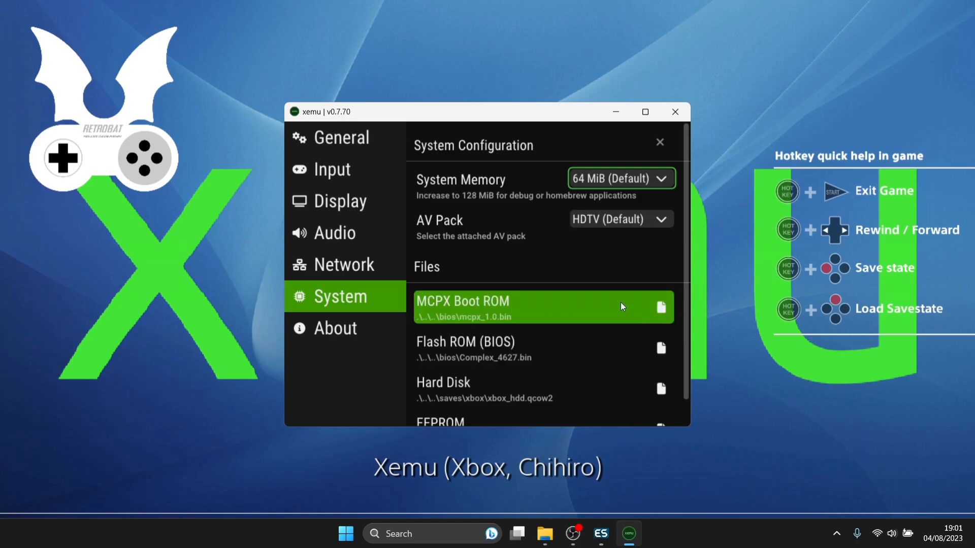
mouse_move(591, 309)
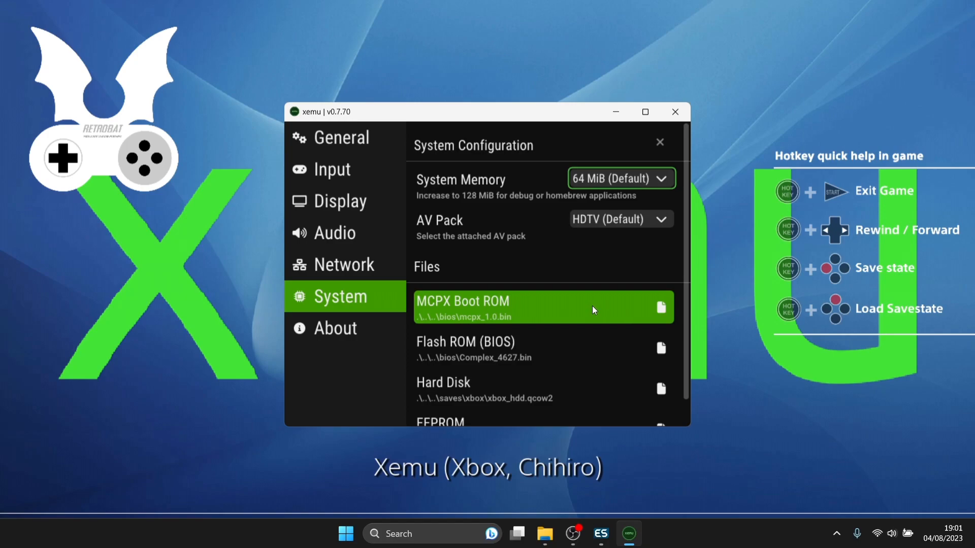
mouse_move(515, 314)
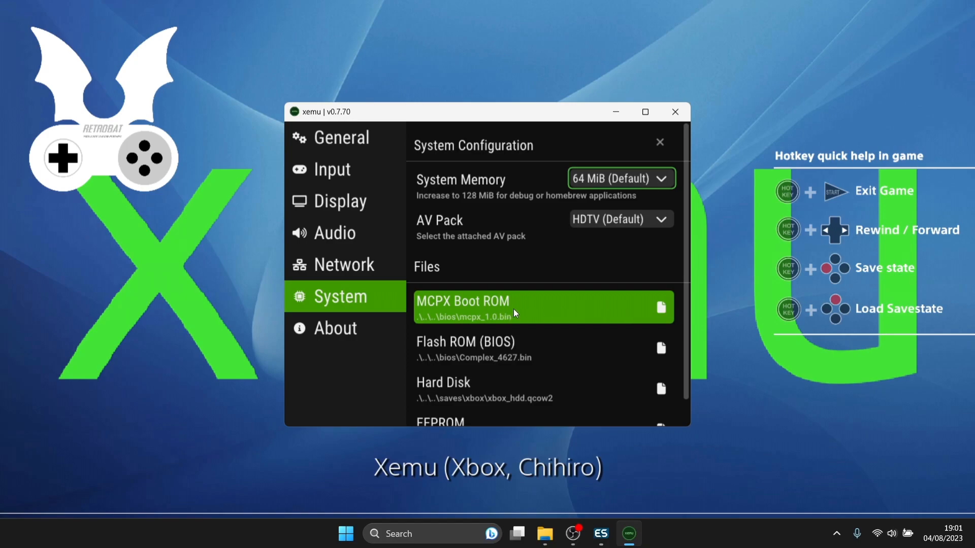
mouse_move(661, 308)
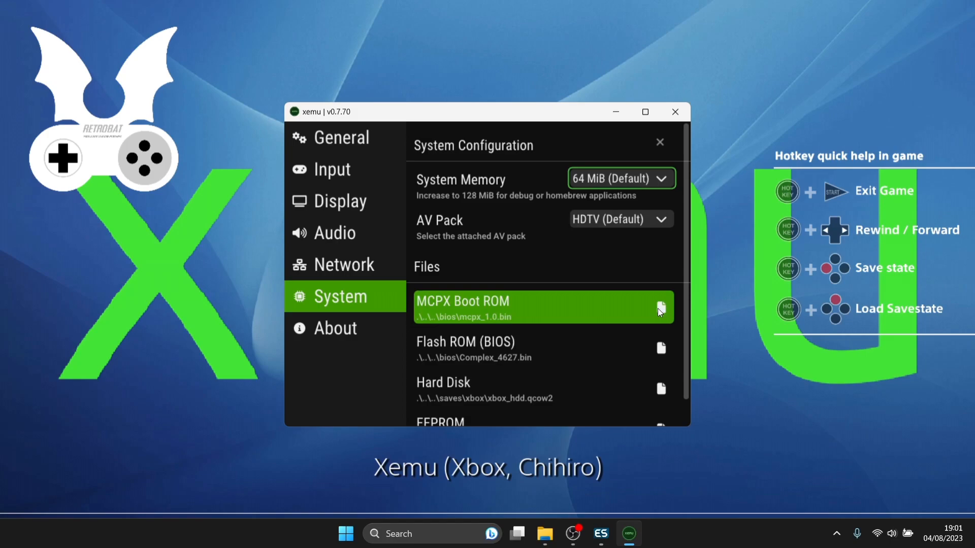
Step: Set xemu's MCPX Boot ROM to mcpx_1.0.bin from the Desktop Files folder
click(661, 308)
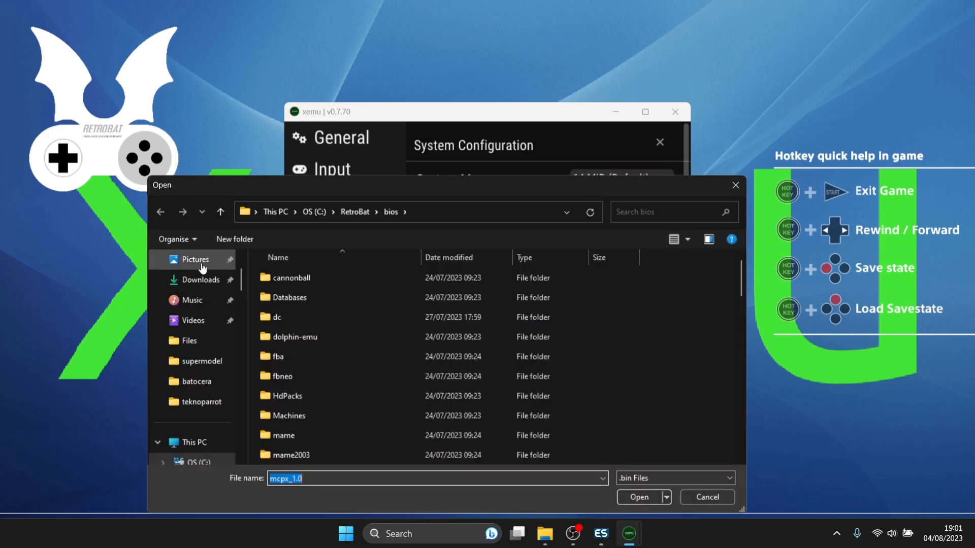
scroll(up, 3)
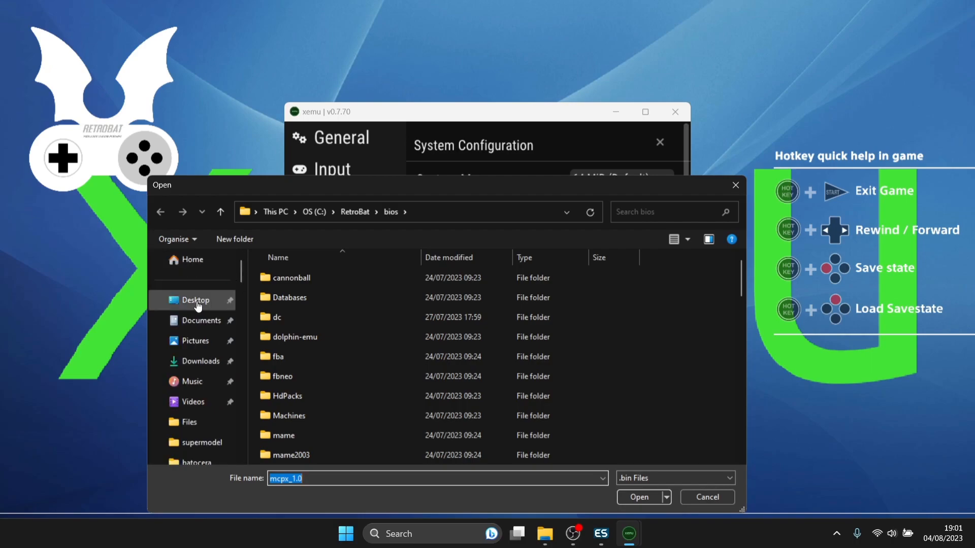
click(195, 300)
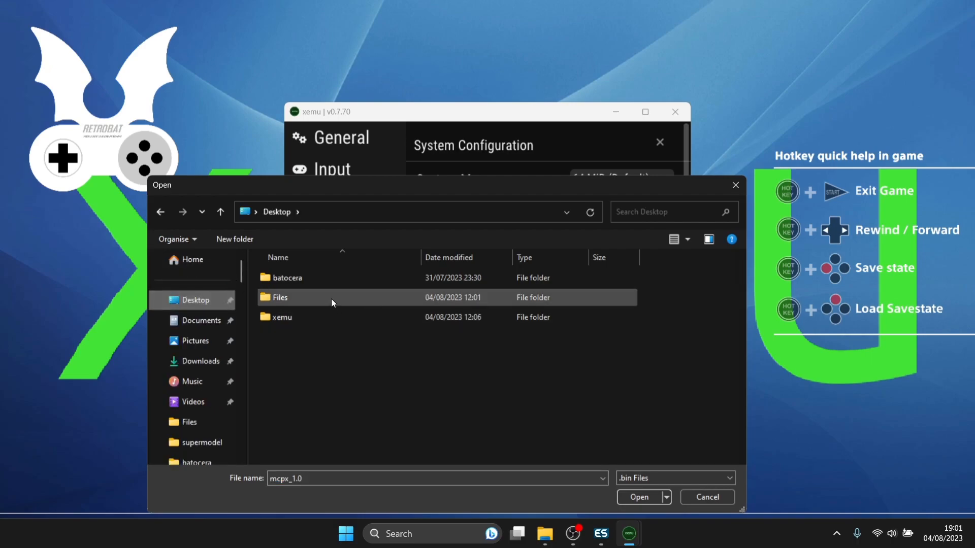
double_click(278, 297)
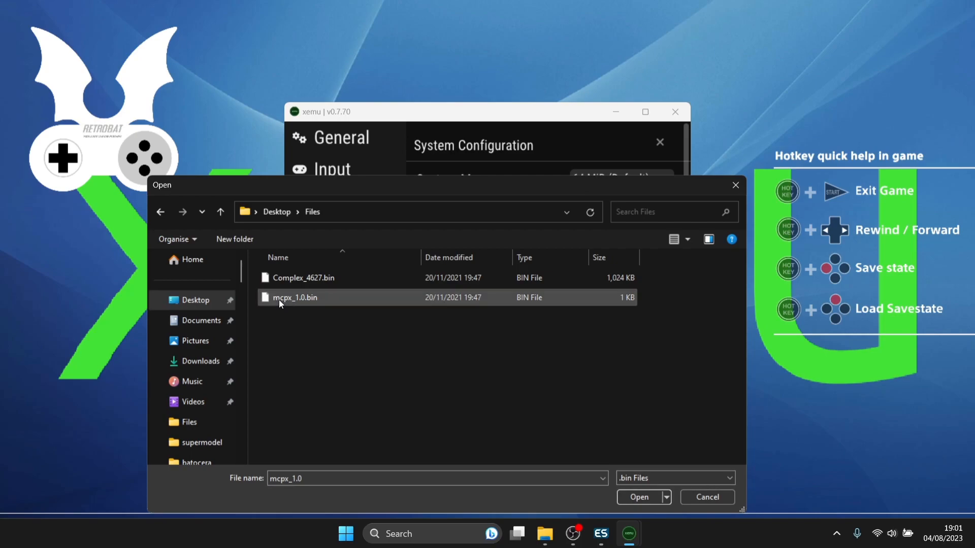
mouse_move(356, 308)
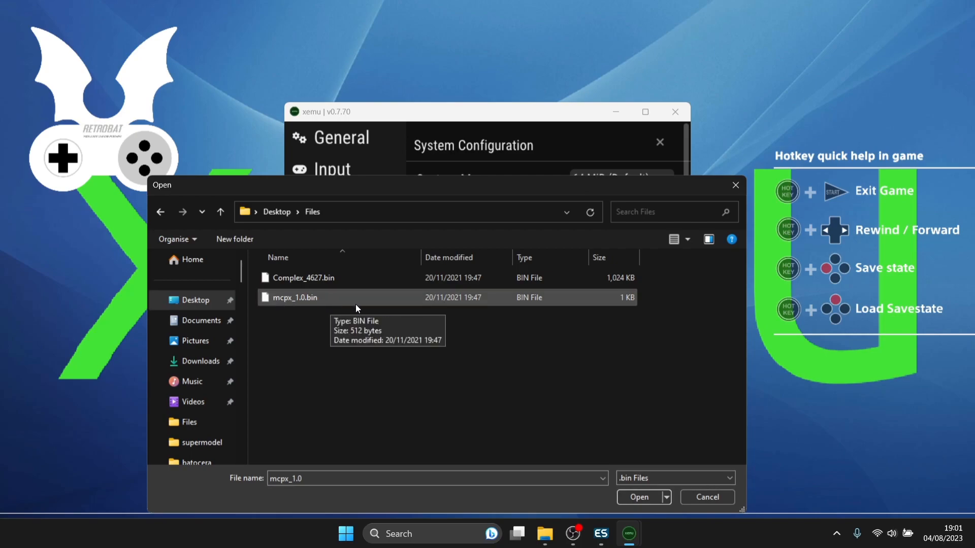
mouse_move(365, 302)
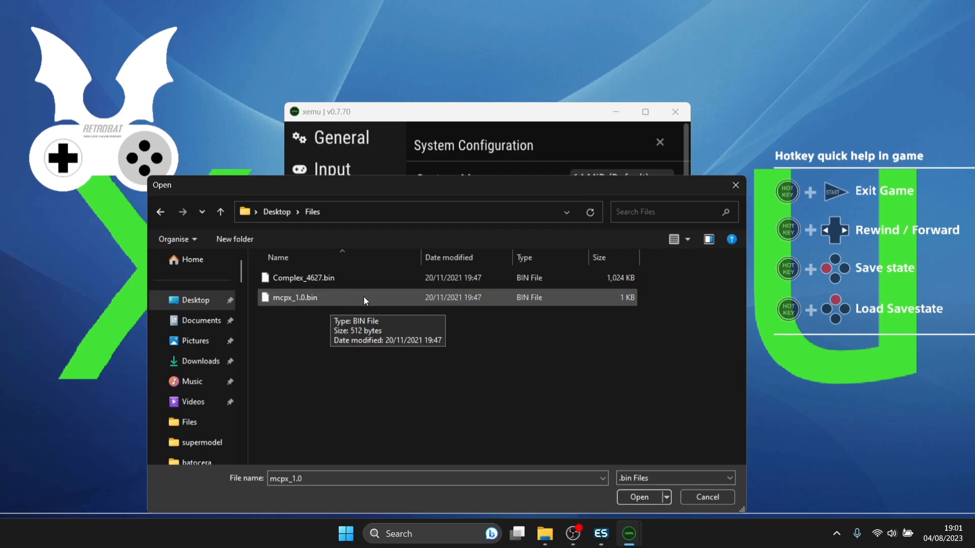
click(638, 497)
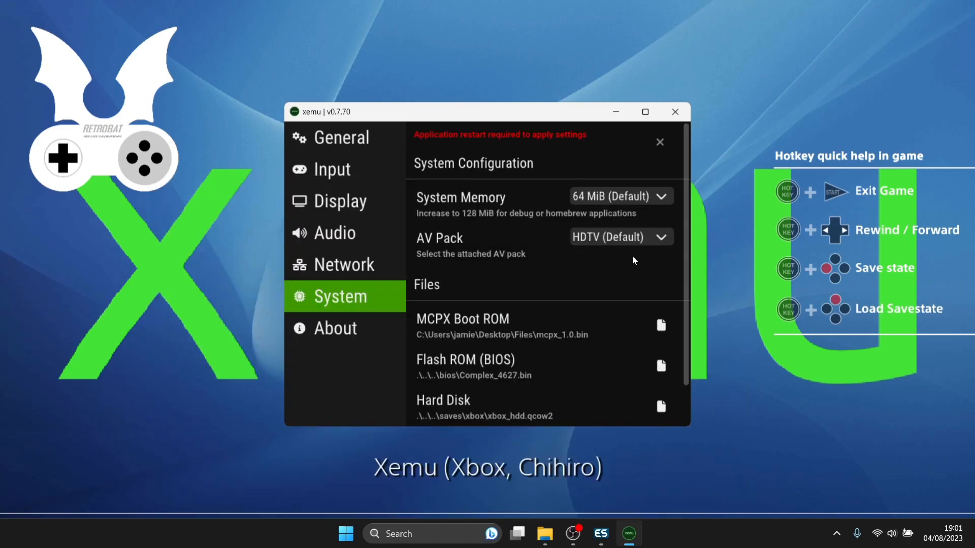
mouse_move(494, 146)
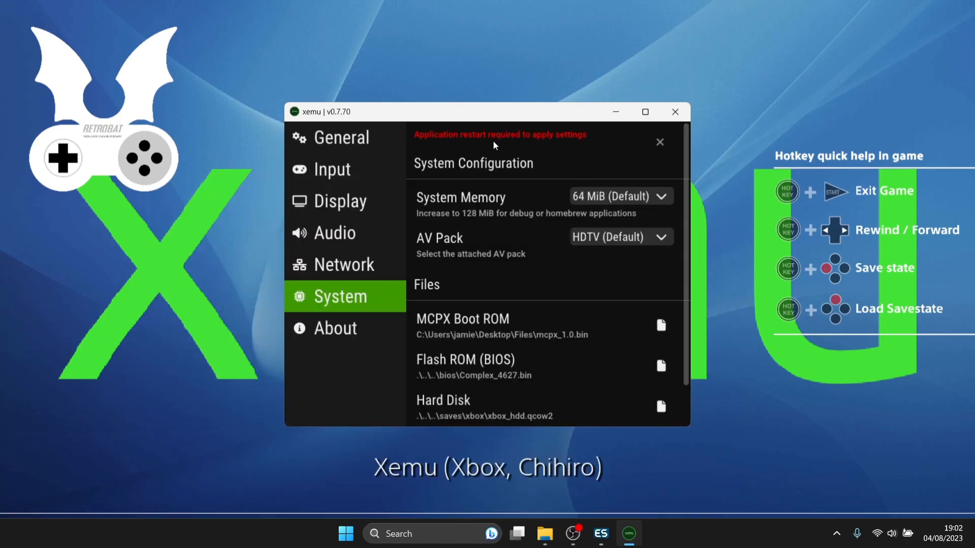
mouse_move(620, 146)
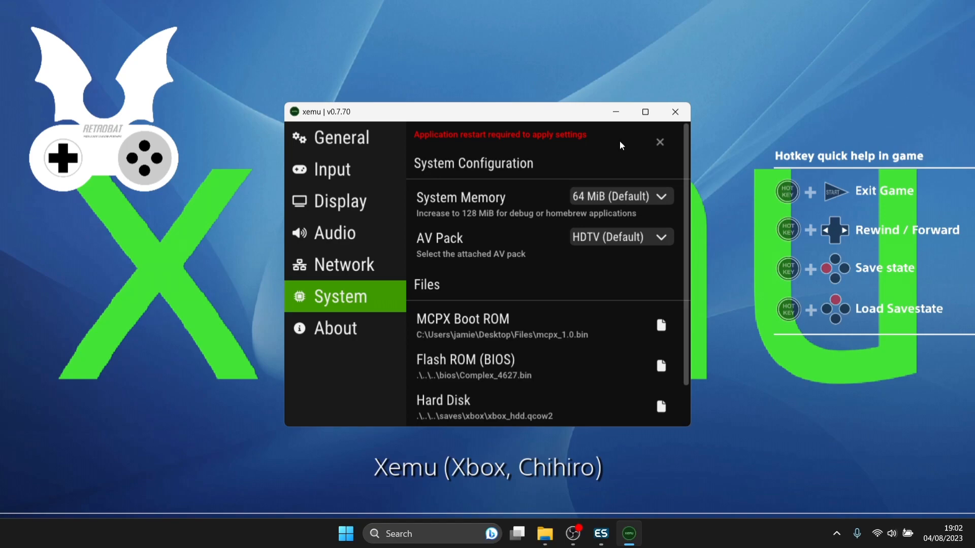
mouse_move(527, 232)
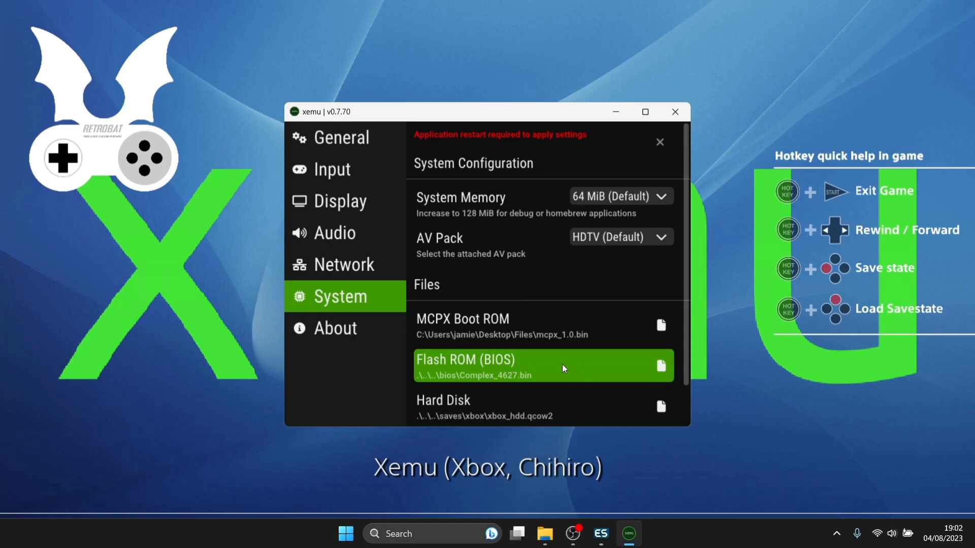
mouse_move(496, 384)
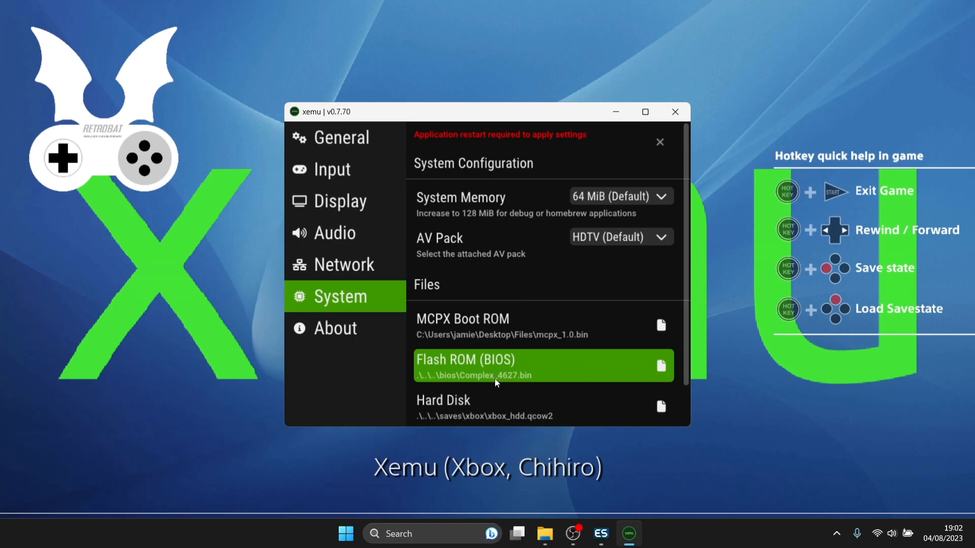
mouse_move(504, 381)
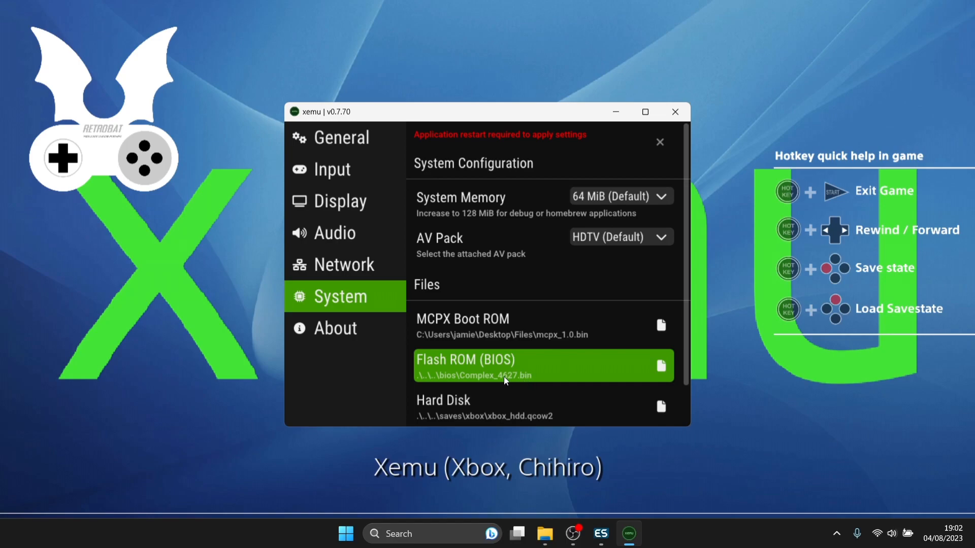
mouse_move(573, 374)
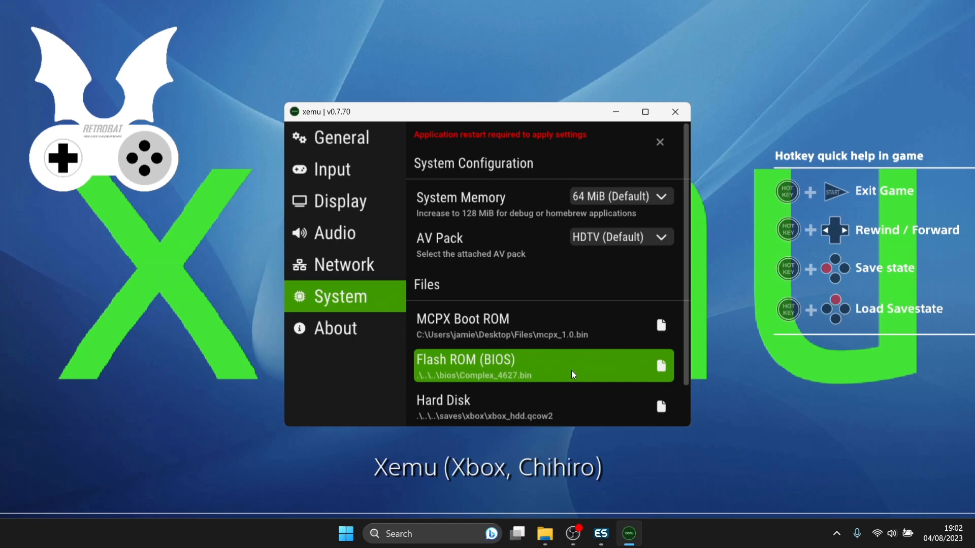
mouse_move(532, 375)
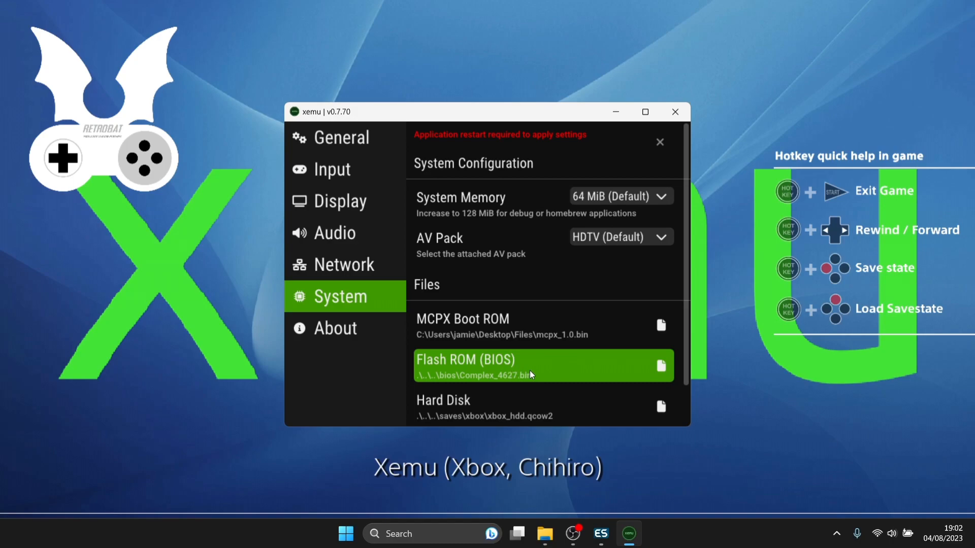
mouse_move(552, 373)
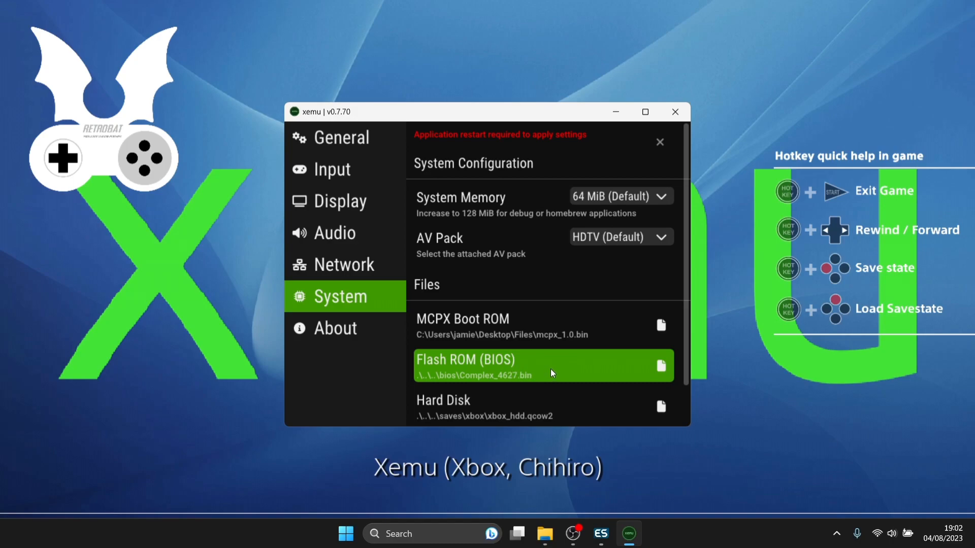
mouse_move(665, 370)
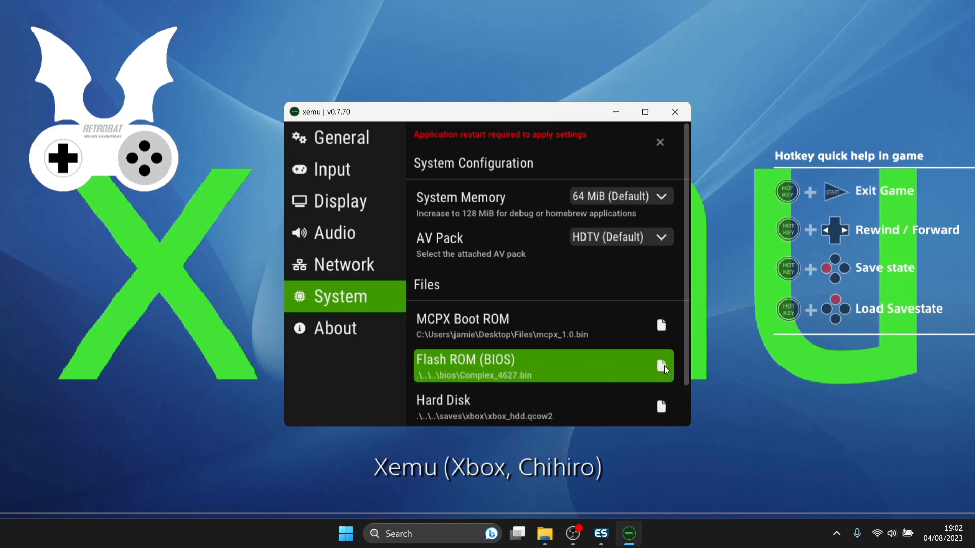
Step: Set the Flash ROM (BIOS) to Complex_4627.bin from the Desktop Files folder
click(661, 365)
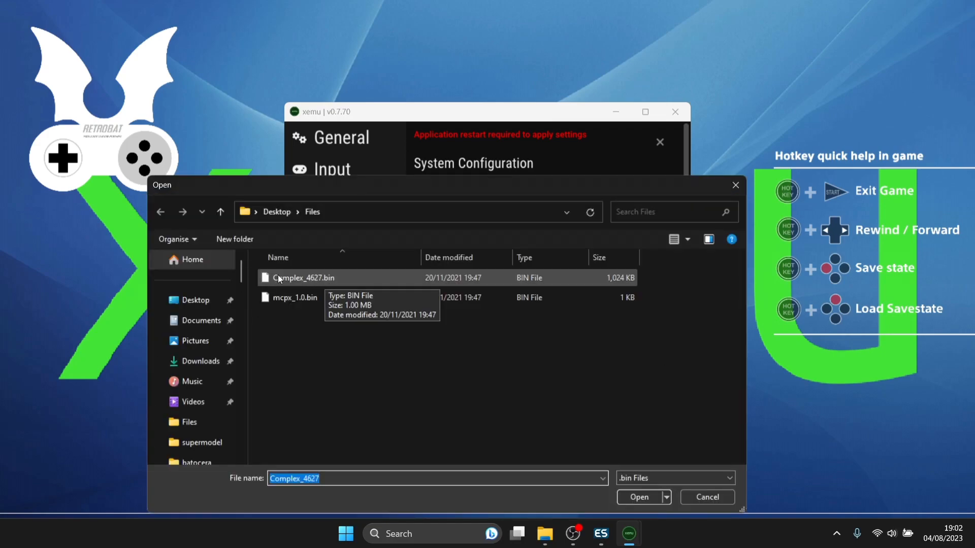
mouse_move(354, 281)
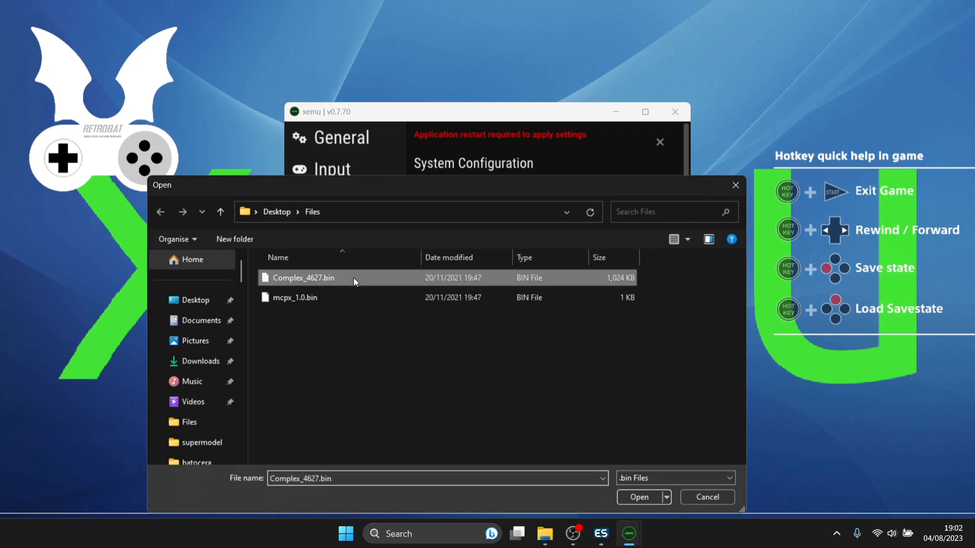
click(637, 497)
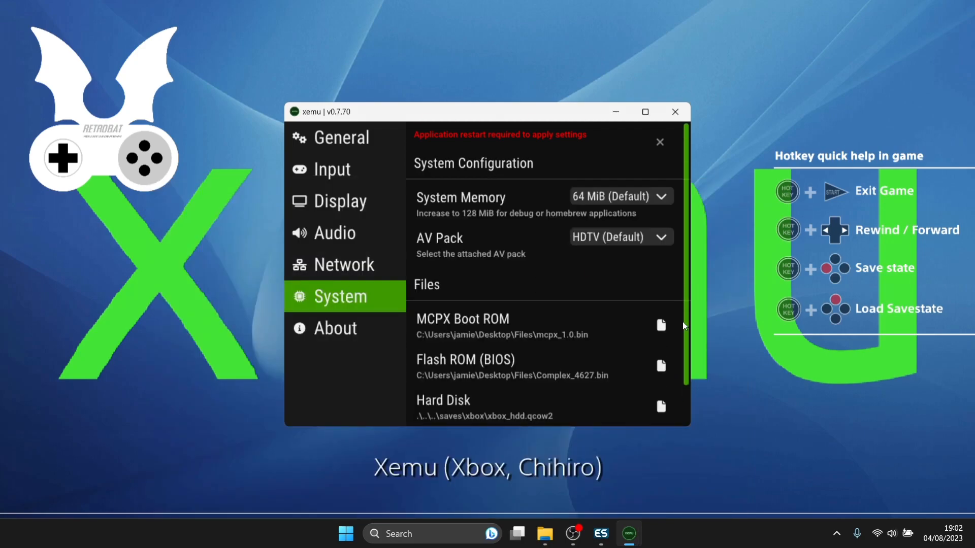
scroll(down, 3)
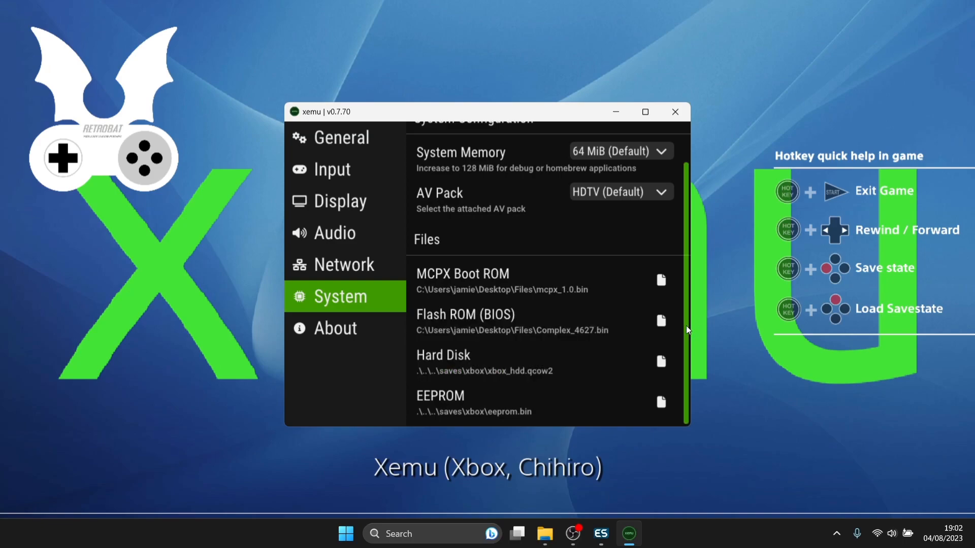
mouse_move(684, 374)
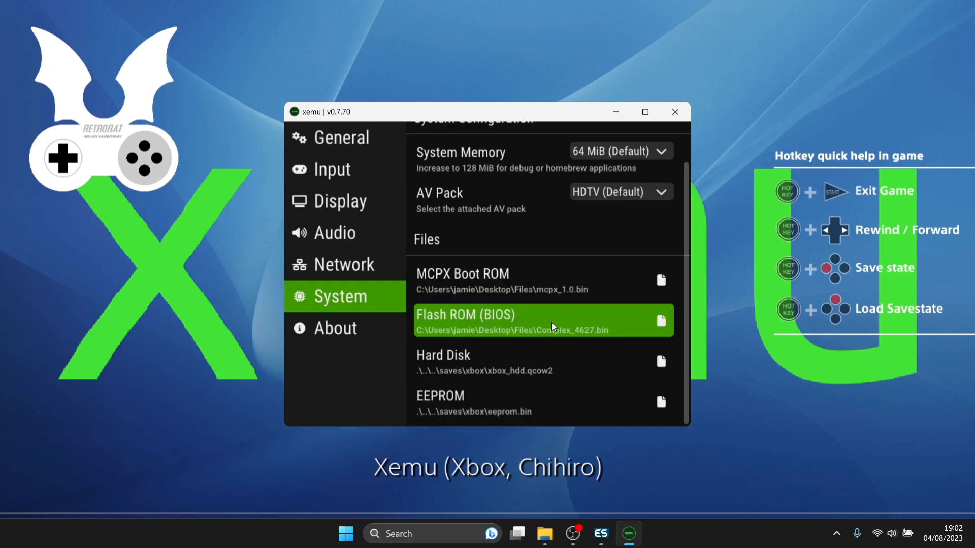
mouse_move(690, 311)
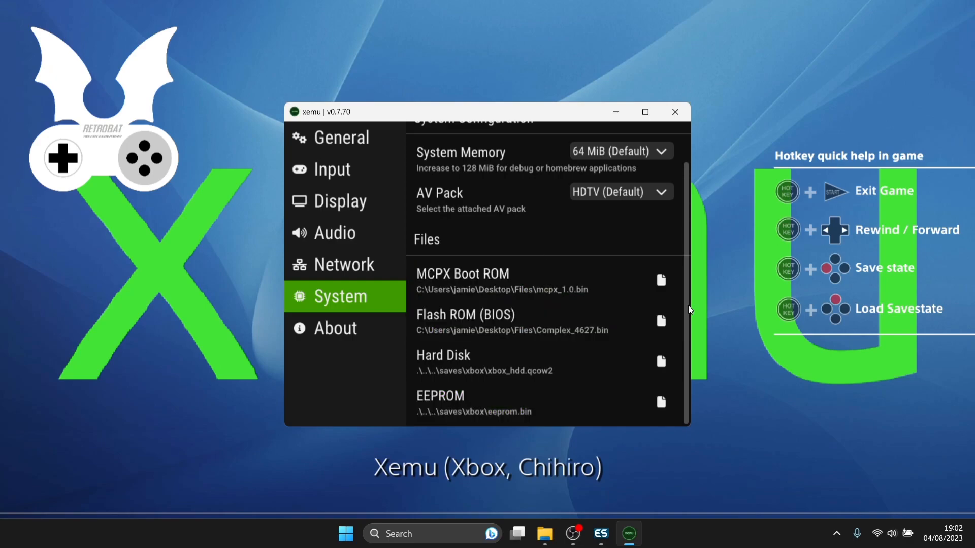
scroll(up, 3)
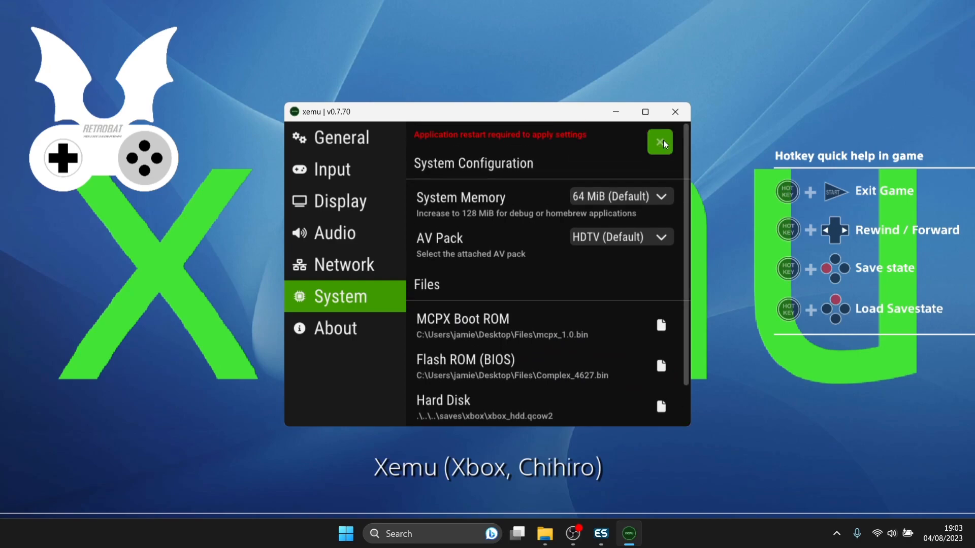
mouse_move(662, 147)
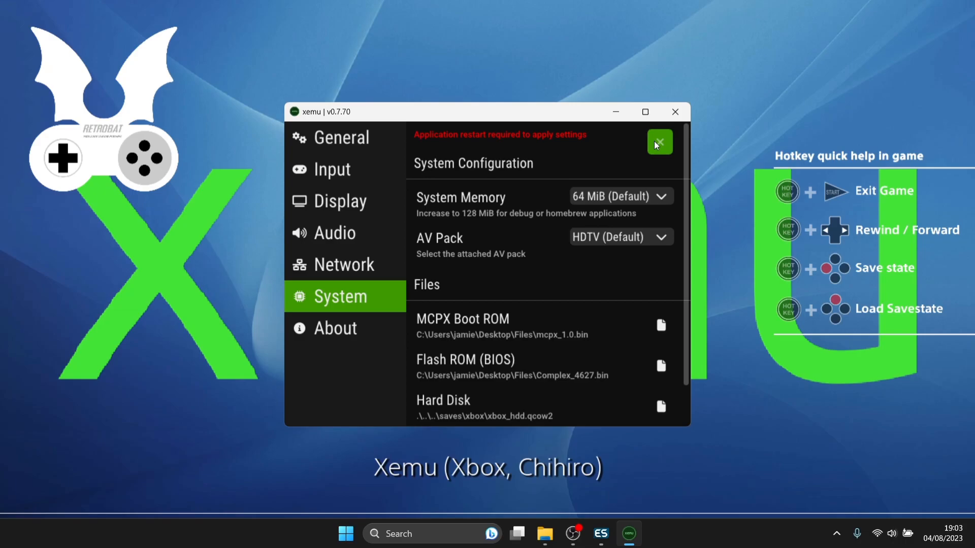
Step: Close the xemu settings panel and exit the emulator
click(659, 142)
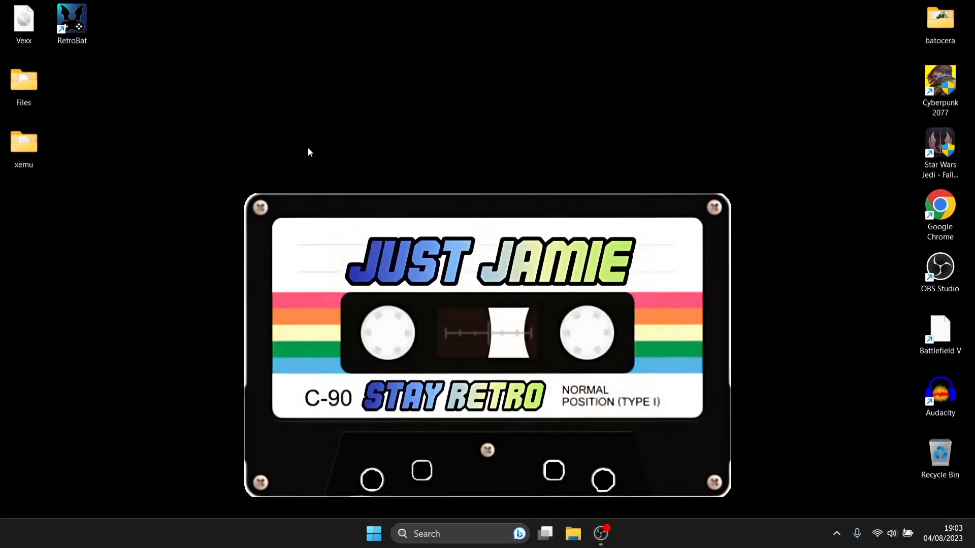
mouse_move(72, 19)
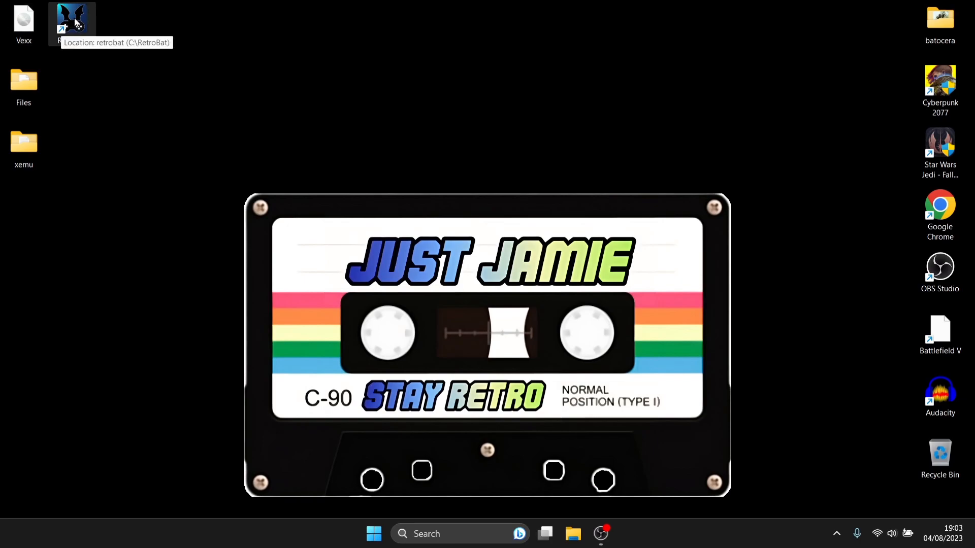
Step: Place the Vexx disc image in RetroBat's roms\xbox folder, close Explorer, and relaunch RetroBat
right_click(72, 19)
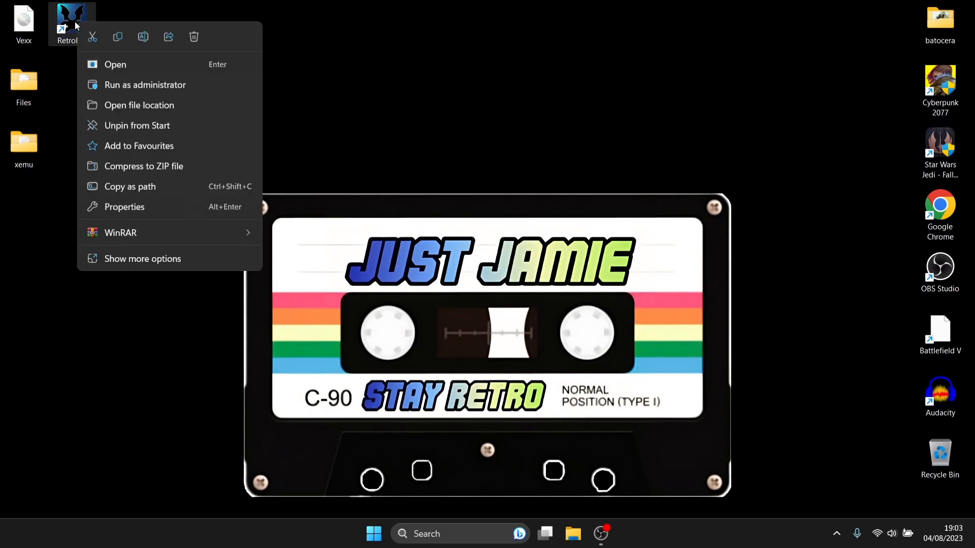
click(139, 105)
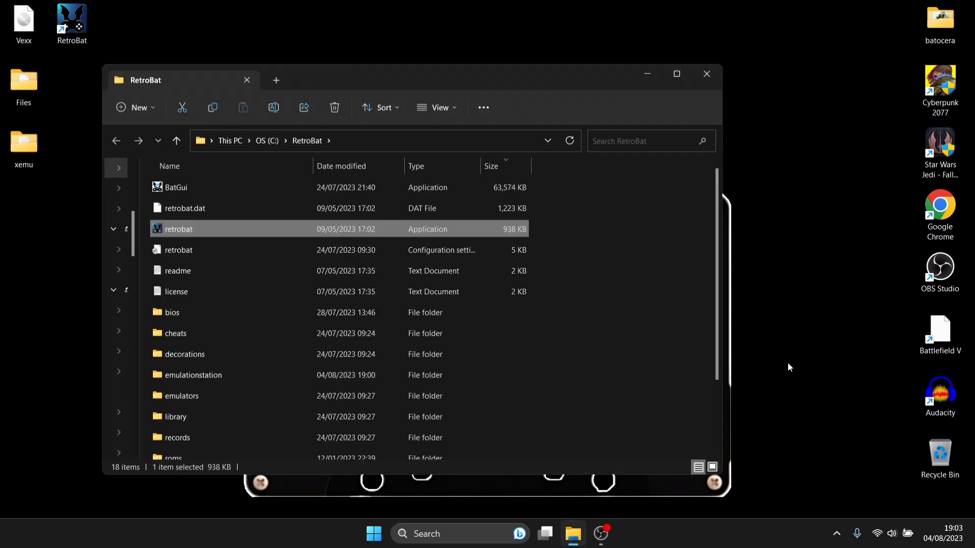
scroll(down, 3)
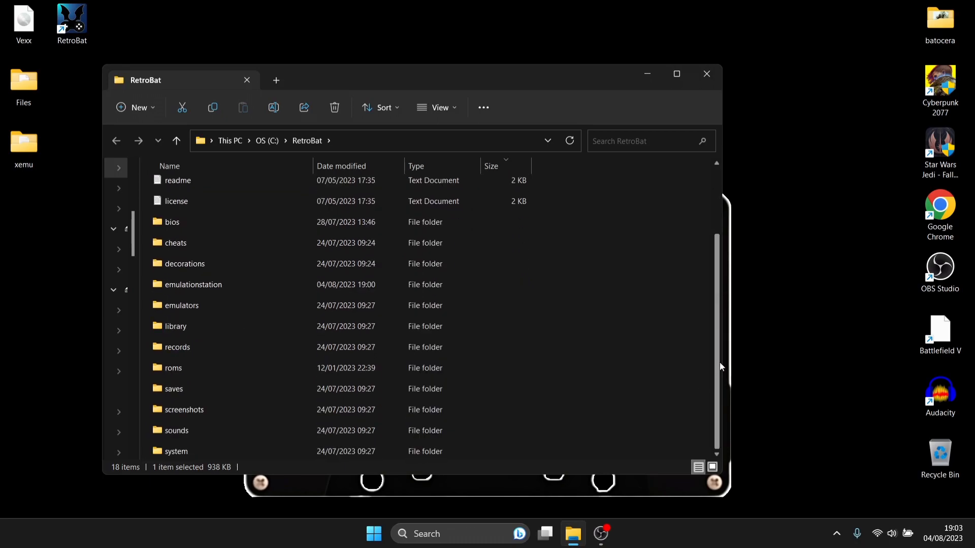
double_click(172, 368)
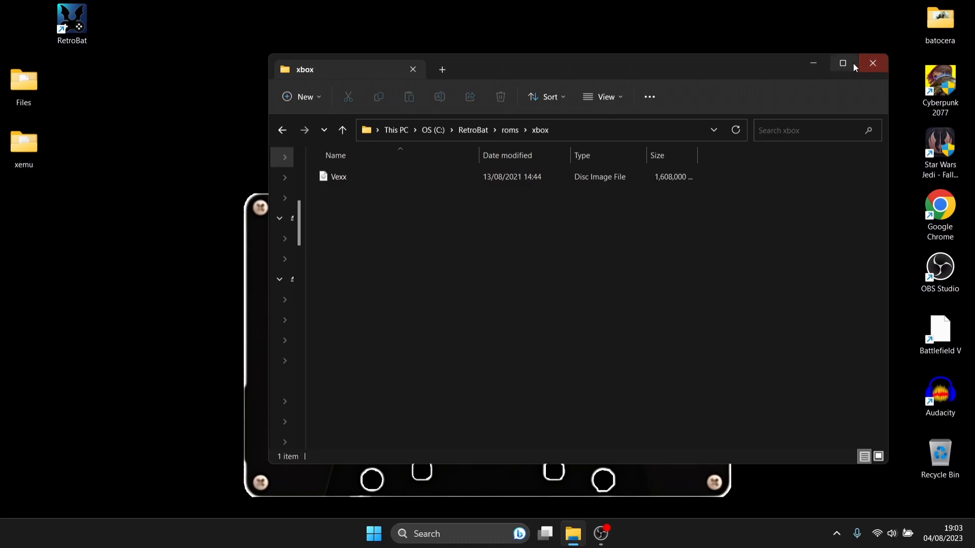
click(873, 63)
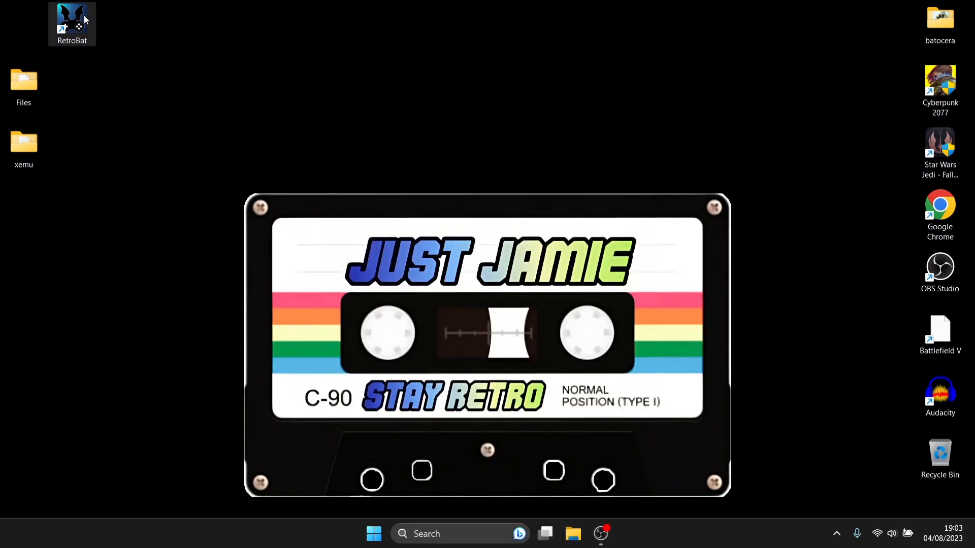
double_click(72, 24)
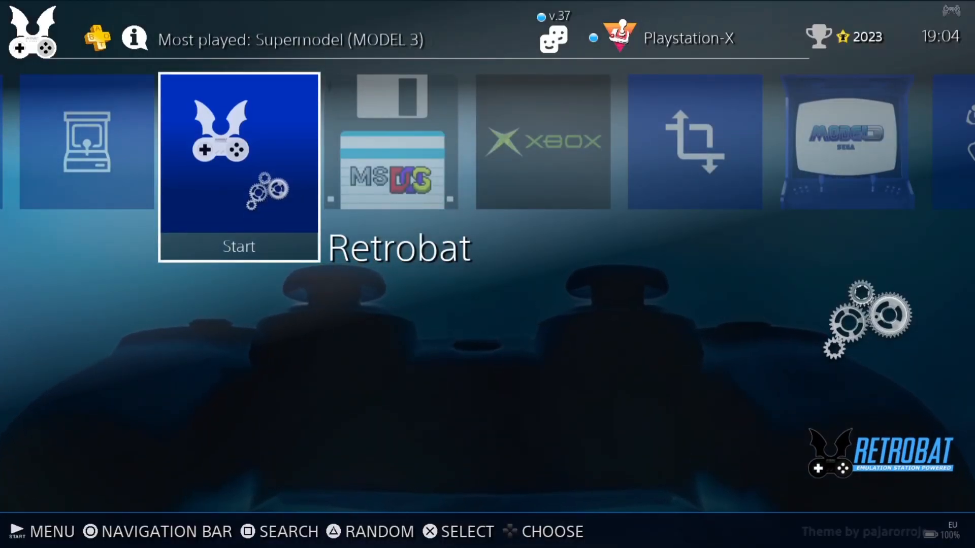
Step: Scroll the system carousel to XBOX and enter its game list showing Vexx
scroll(right, 3)
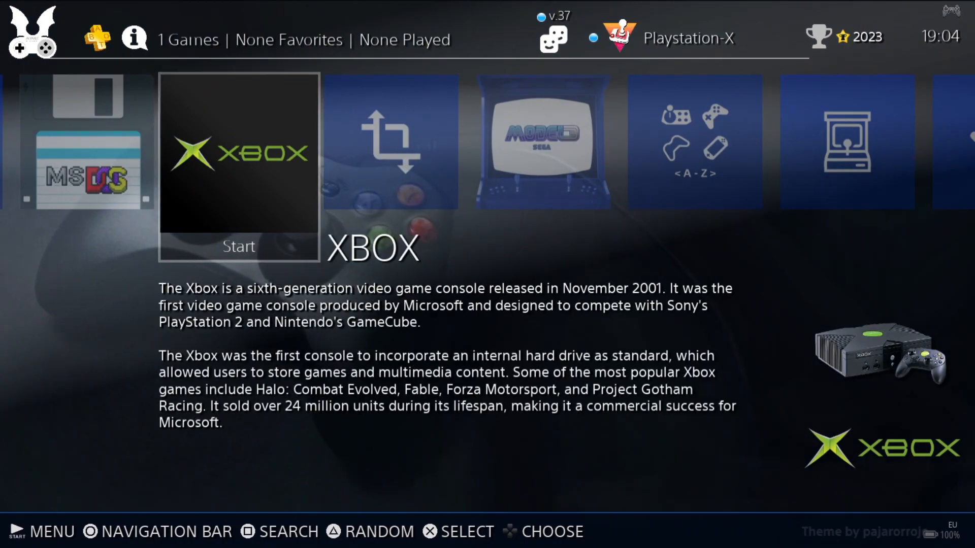
click(239, 166)
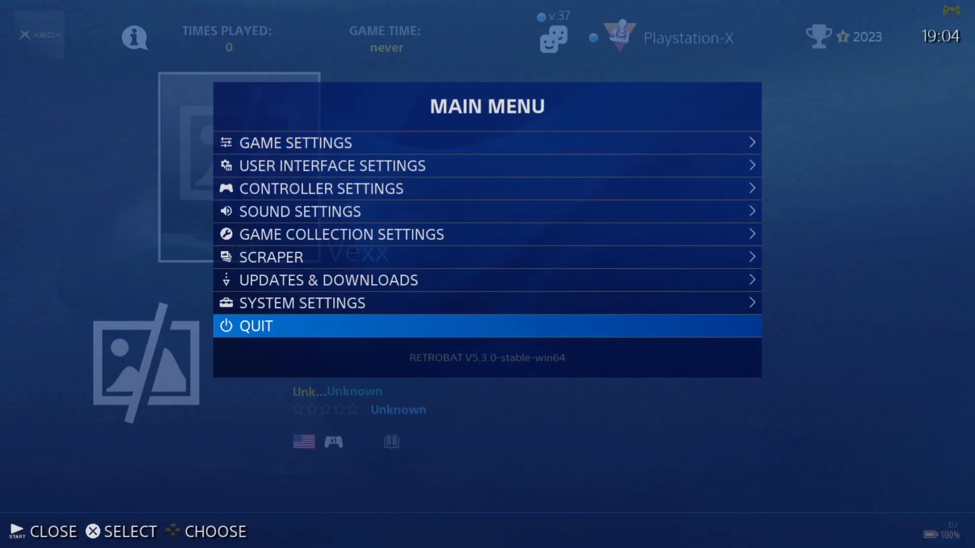
Step: Scrape Xbox media for Vexx, then update the gamelists to show its art and description
click(270, 257)
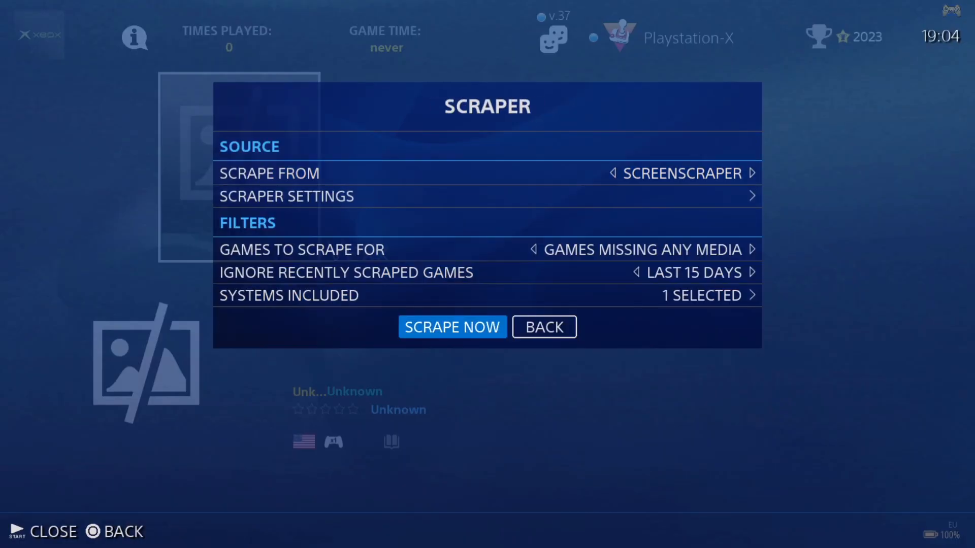
click(452, 327)
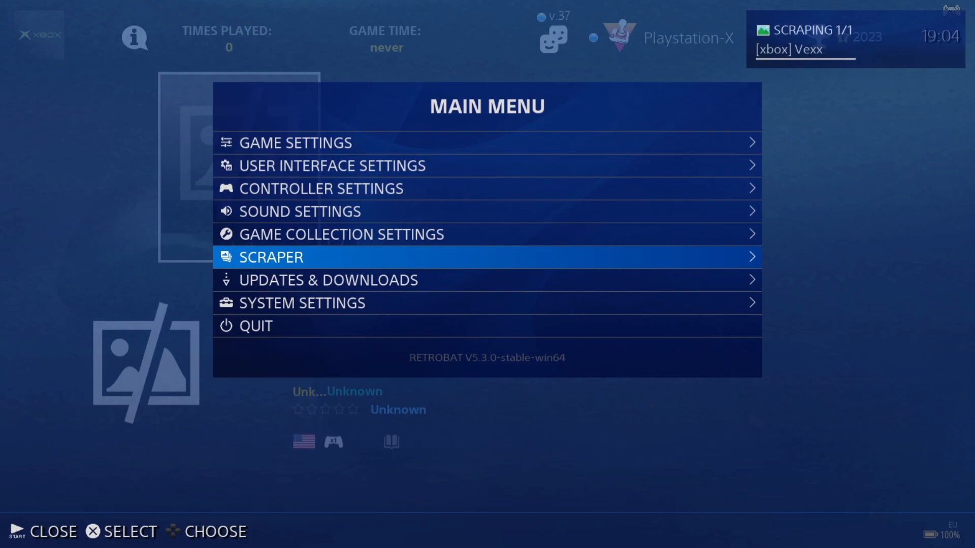
key(up)
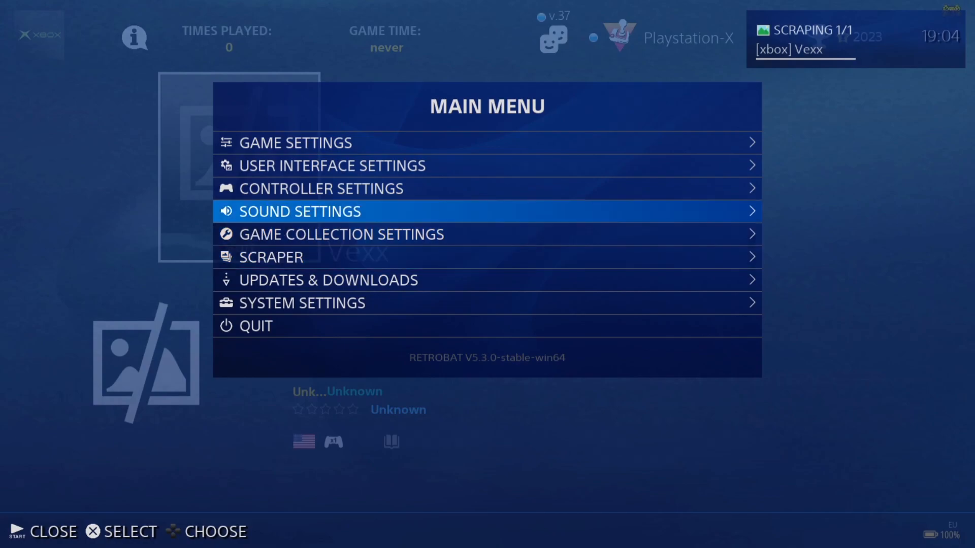
click(295, 142)
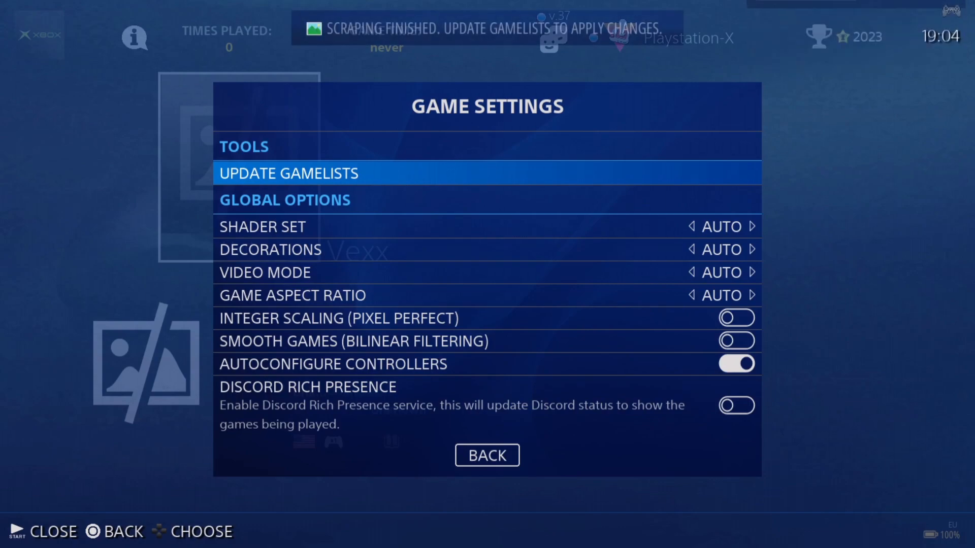
click(288, 173)
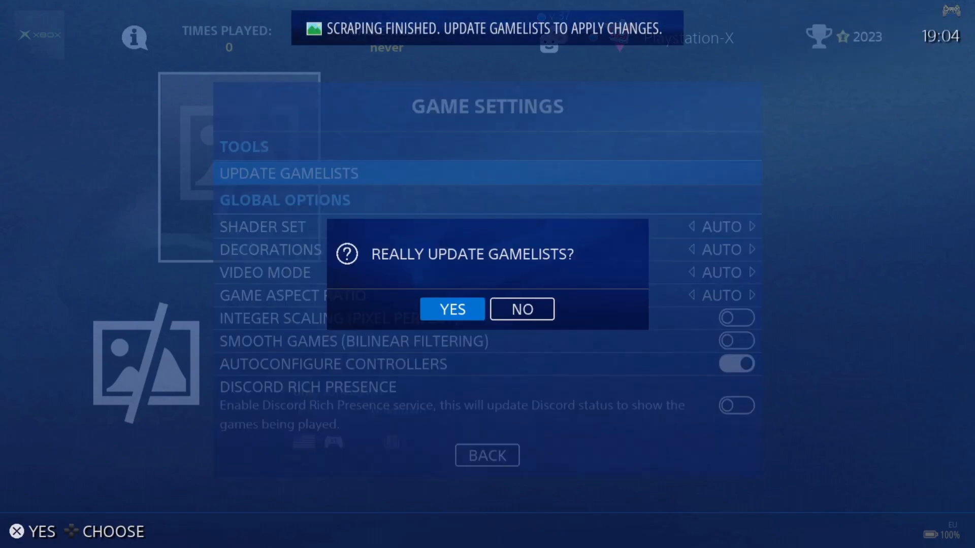
click(452, 309)
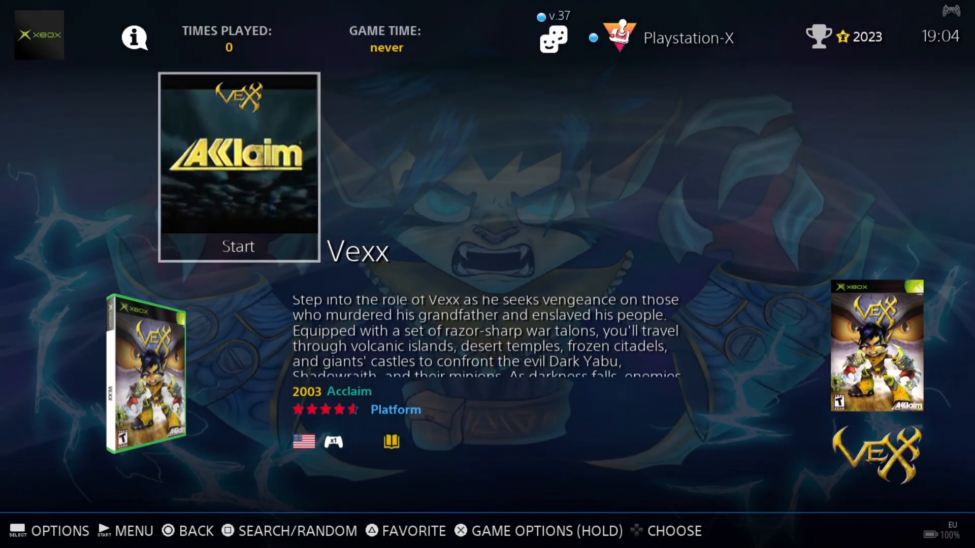
Step: Open Vexx's per-game options to reach the Auto, XEMU and CXBX emulator list
click(50, 530)
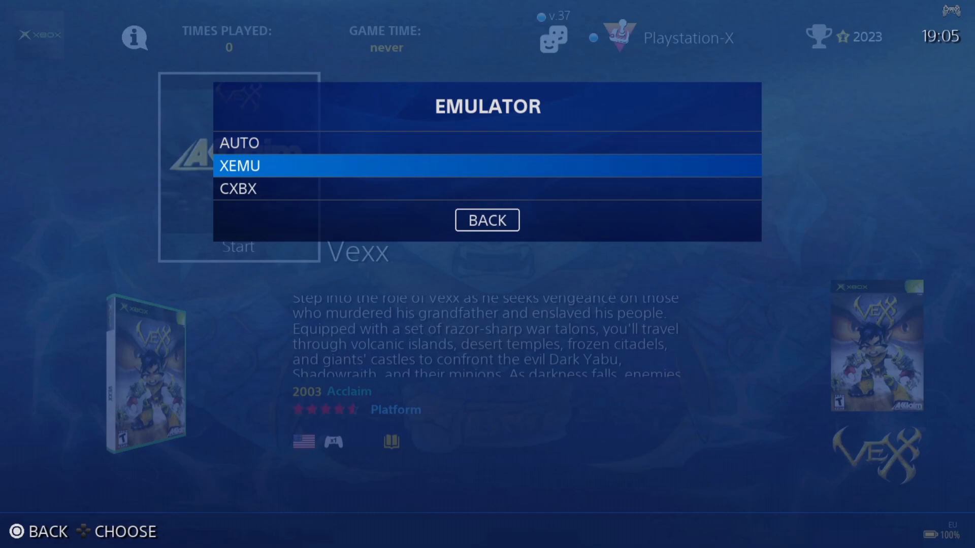
Step: Set Vertical Sync ON for Vexx and open the Auto/64MB/128MB memory list
click(487, 220)
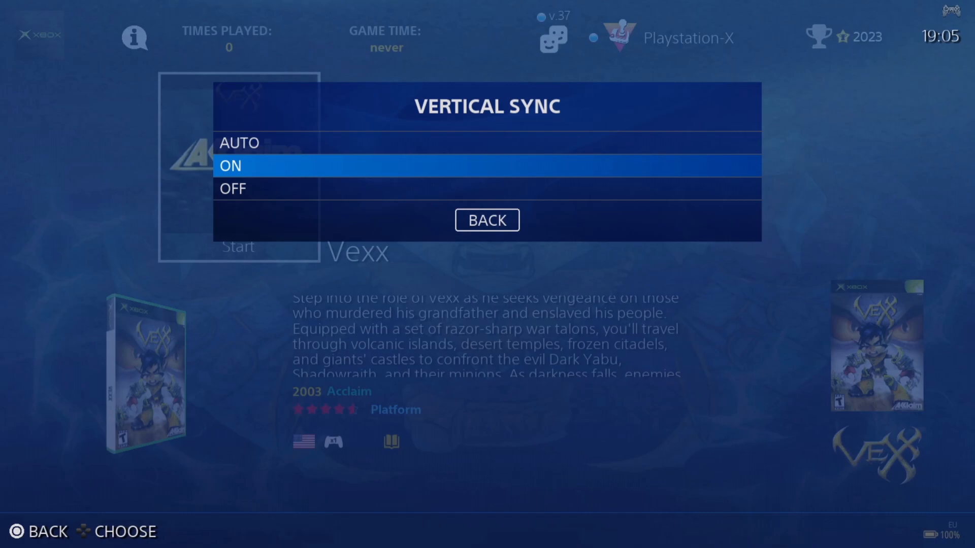
key(Up)
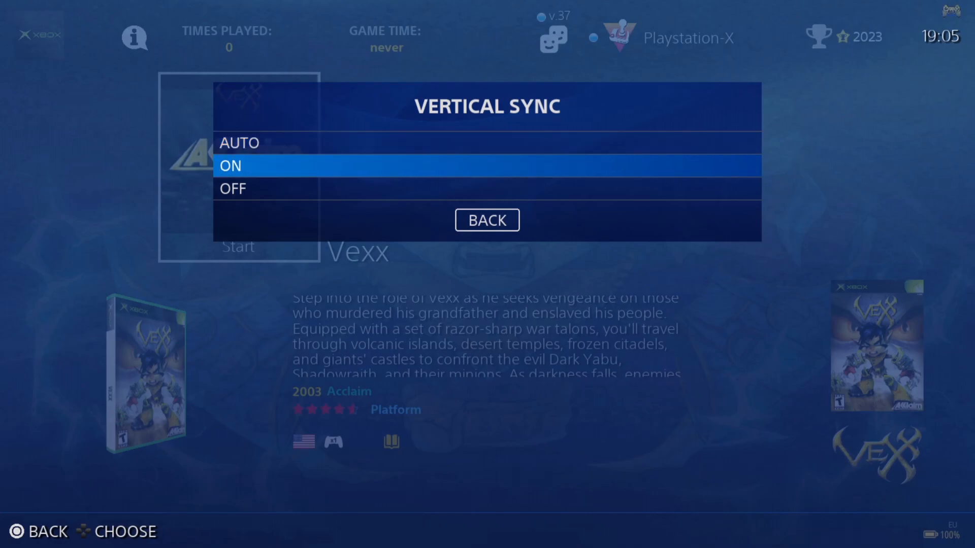
click(487, 220)
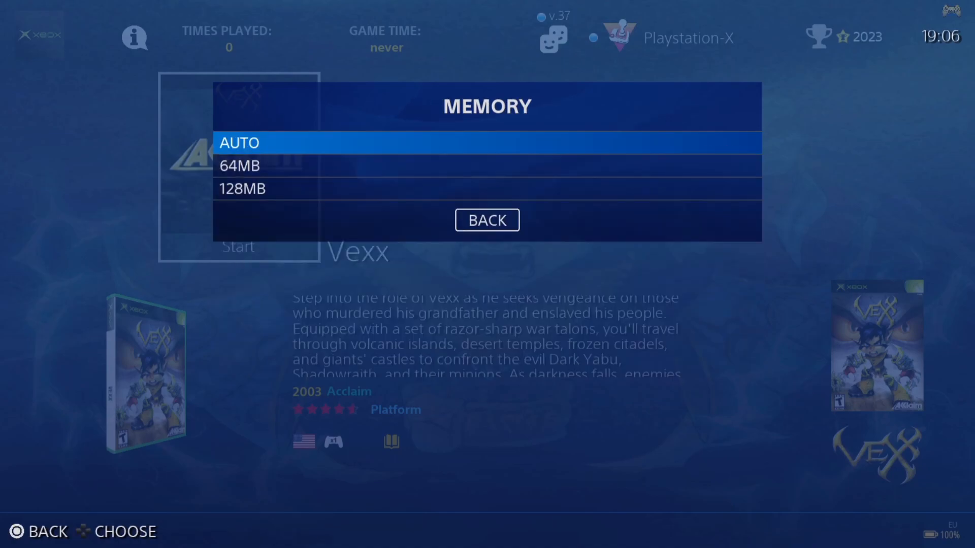
Step: Choose Vexx's memory size and open Emulation under Advanced Settings
click(487, 220)
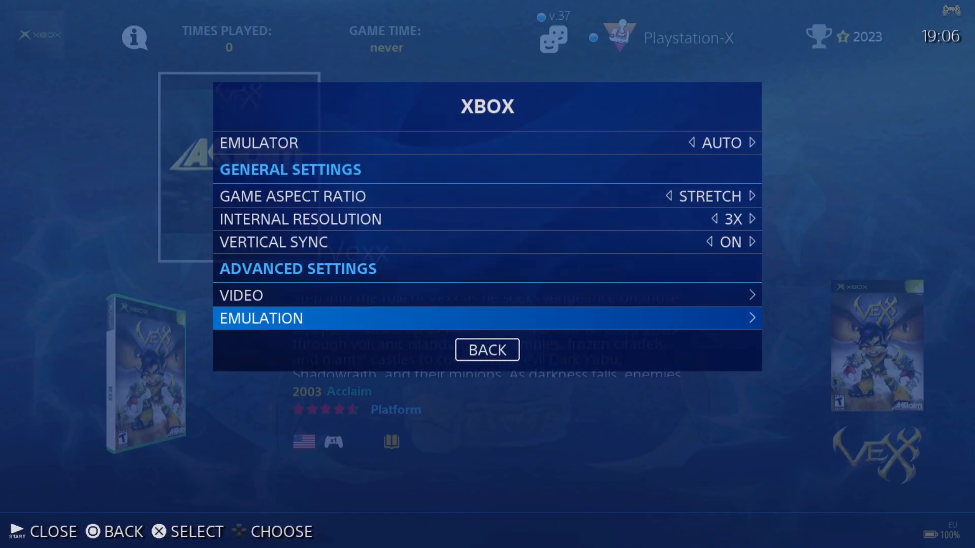
click(487, 350)
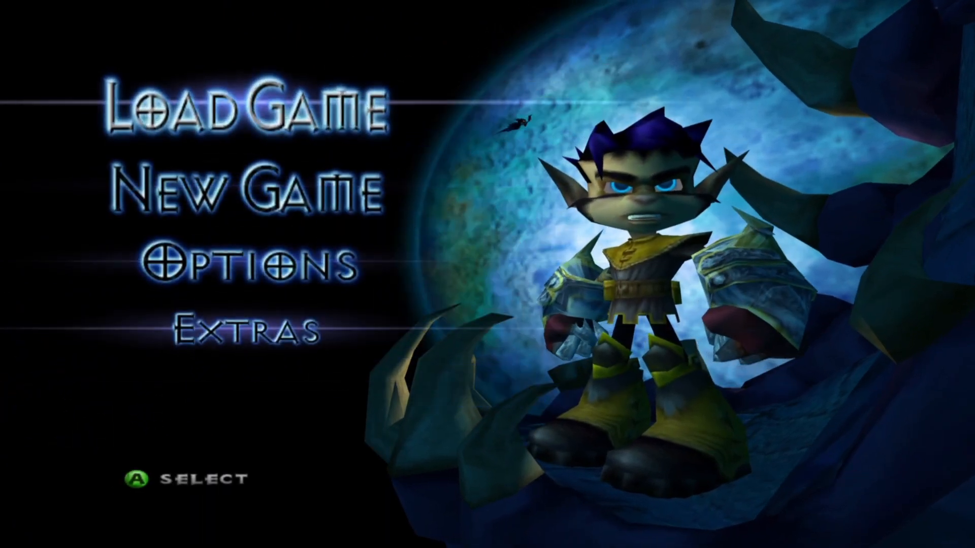
Step: Launch Vexx in xemu and reach its Load Game / New Game title menu
click(242, 110)
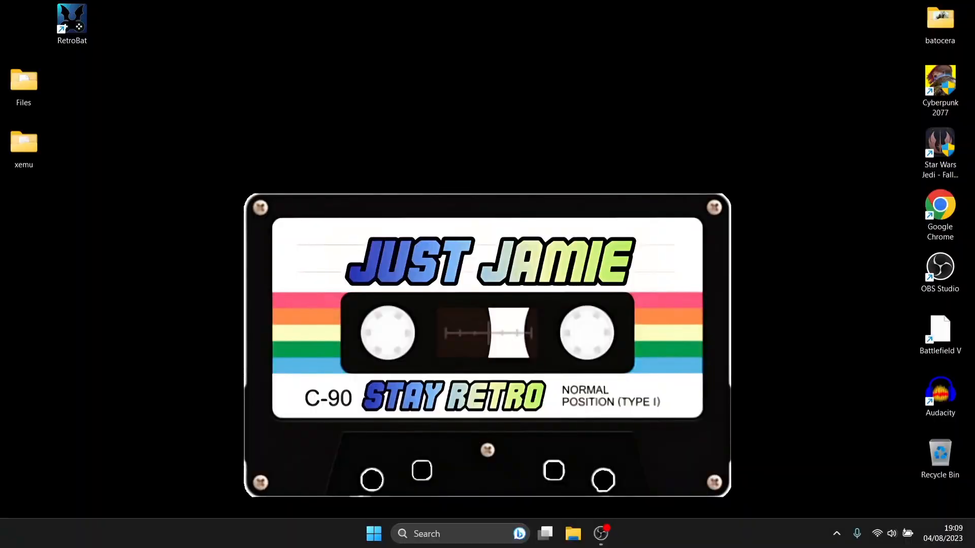
mouse_move(675, 255)
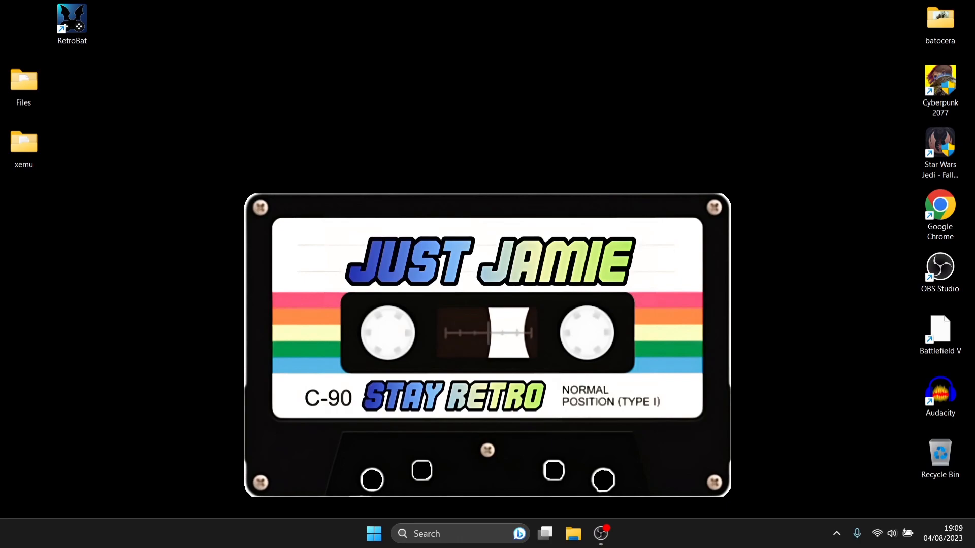
Step: Open Chrome and view xemu.app's compatibility chart and game list
double_click(939, 208)
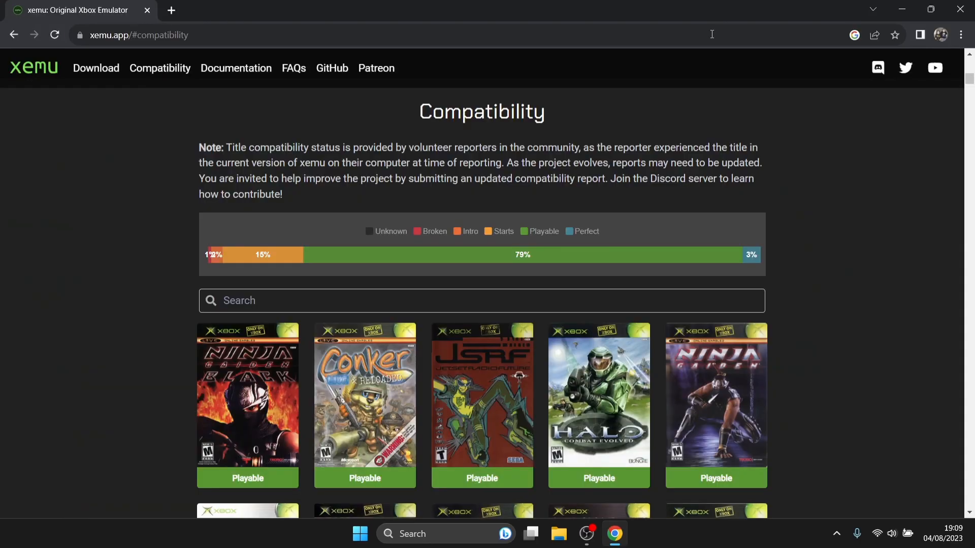
mouse_move(952, 214)
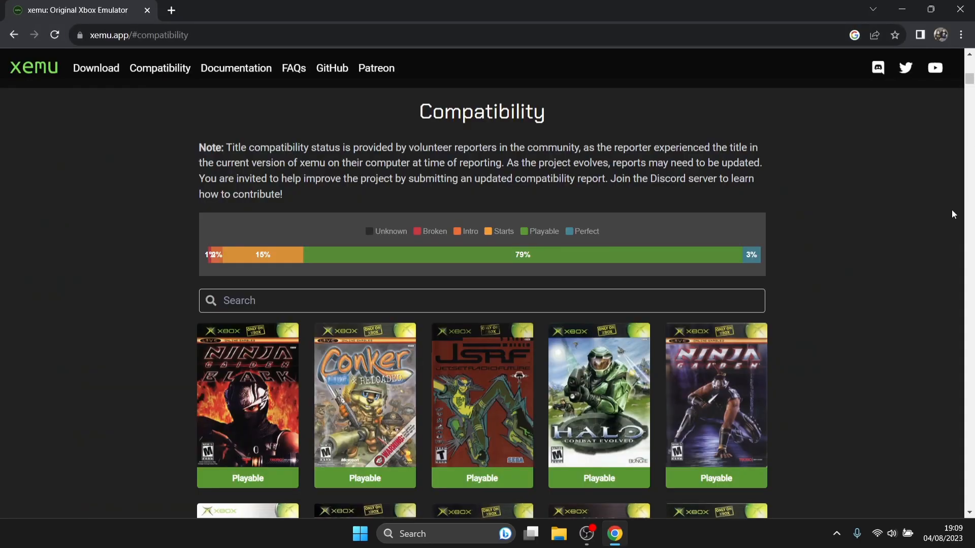
mouse_move(891, 398)
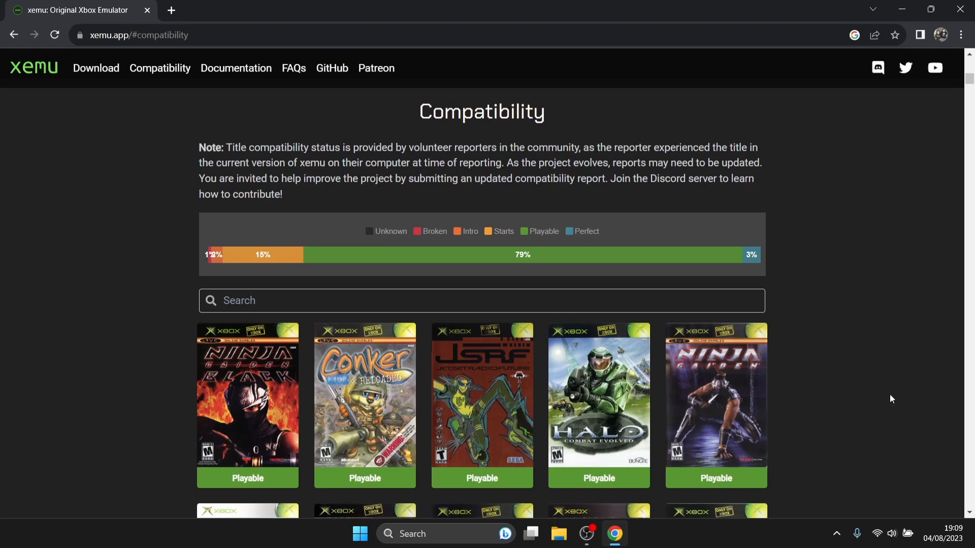
mouse_move(584, 254)
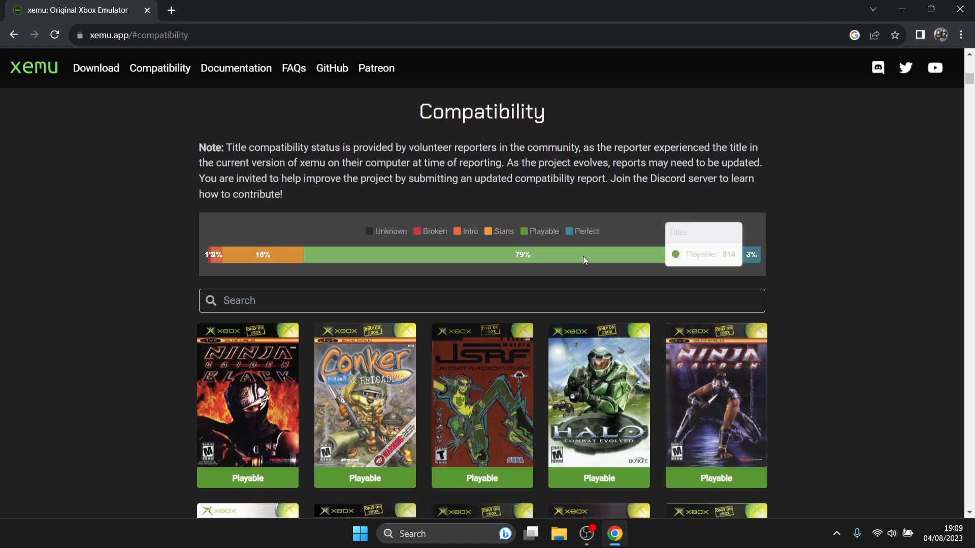
mouse_move(581, 286)
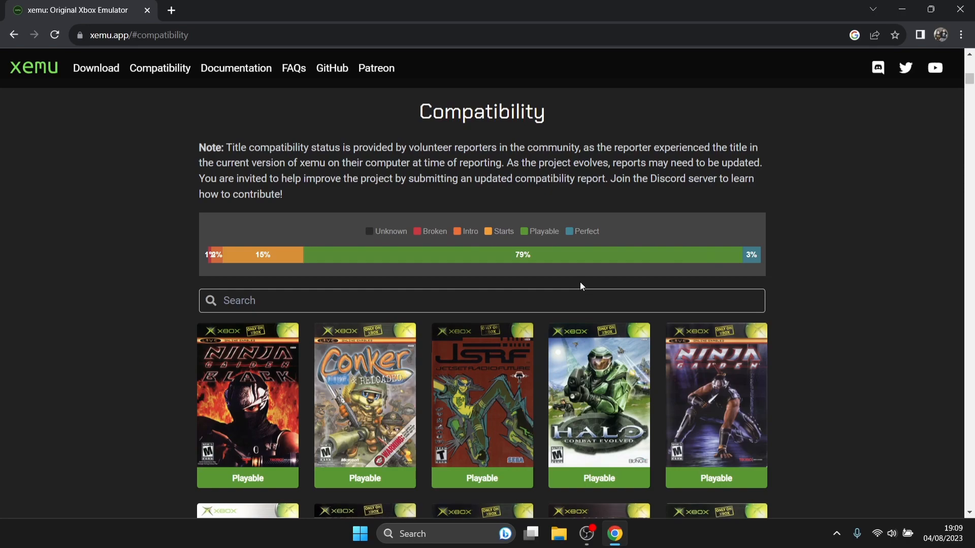
mouse_move(844, 286)
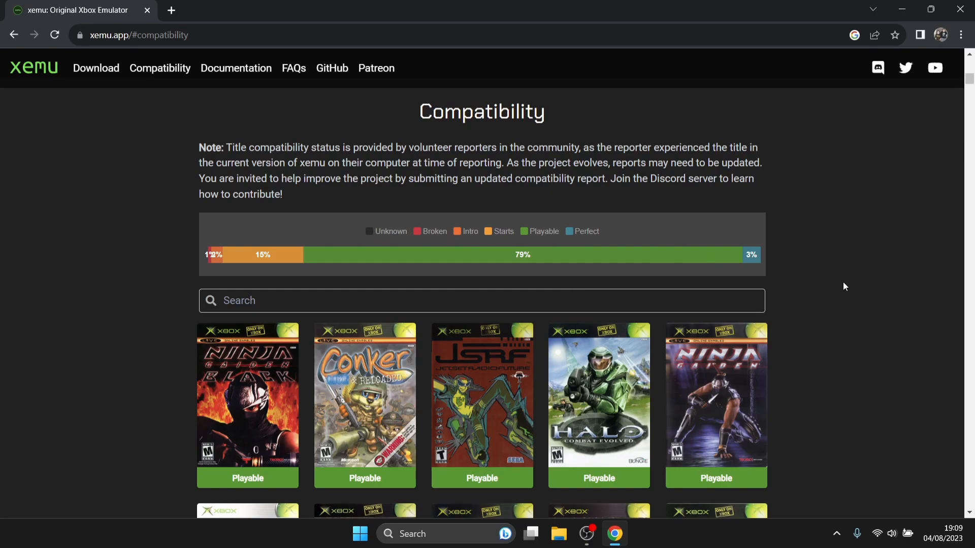
mouse_move(572, 278)
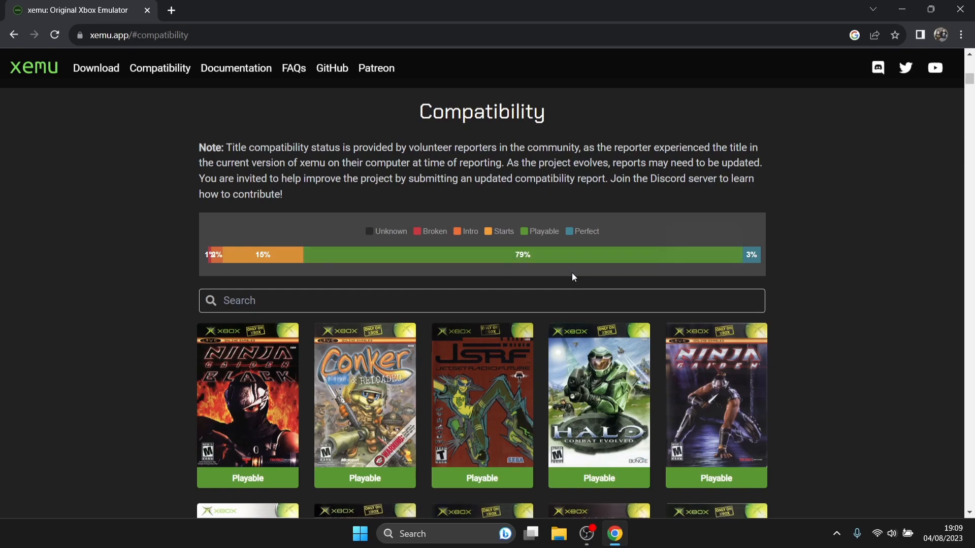
mouse_move(802, 260)
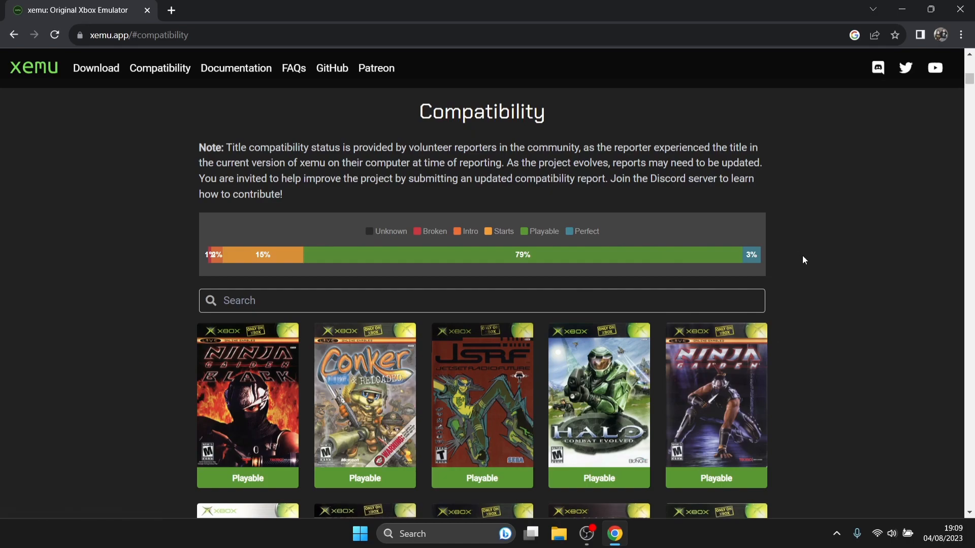
mouse_move(771, 277)
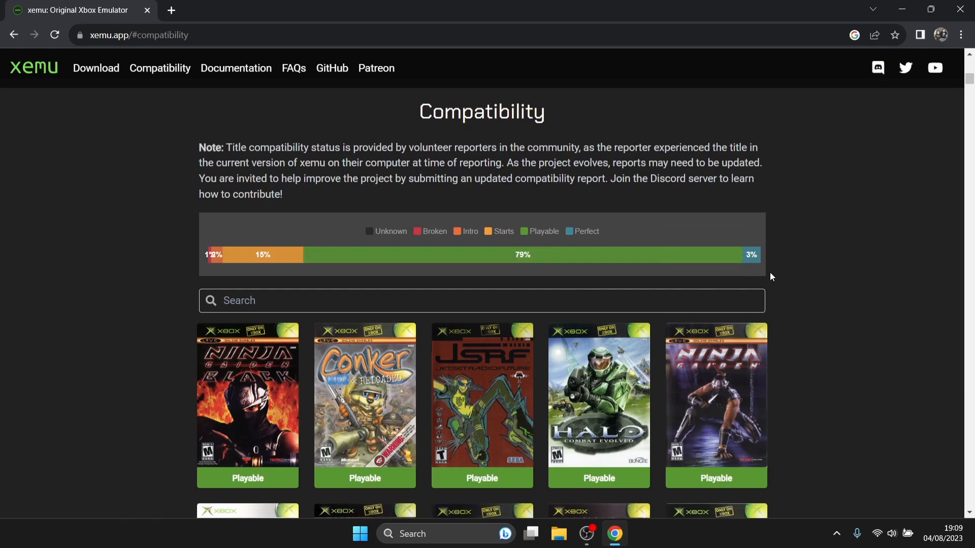
mouse_move(891, 256)
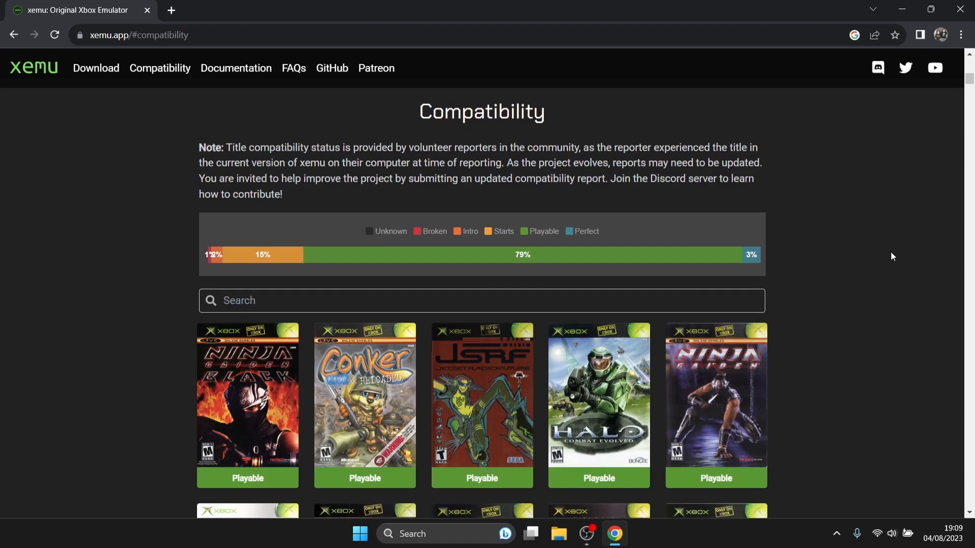
mouse_move(726, 243)
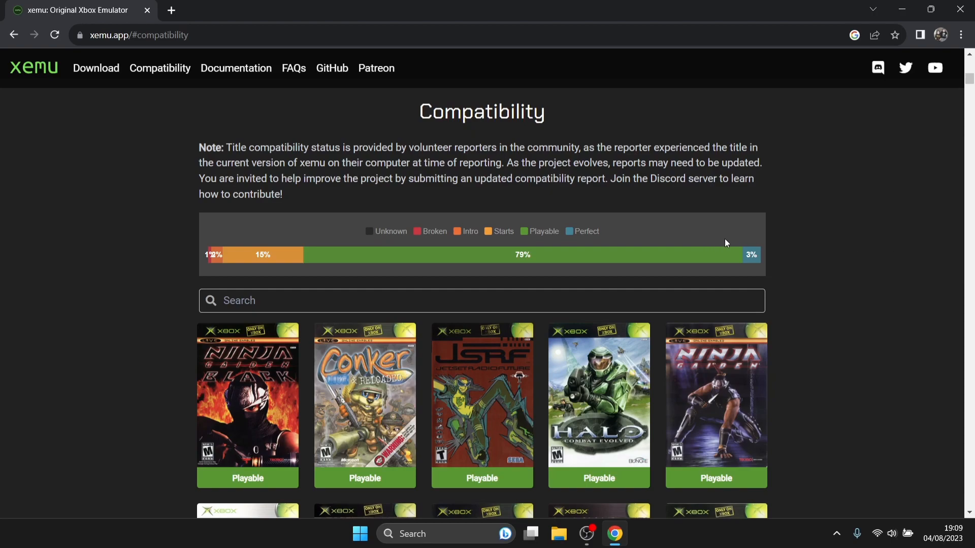
mouse_move(749, 254)
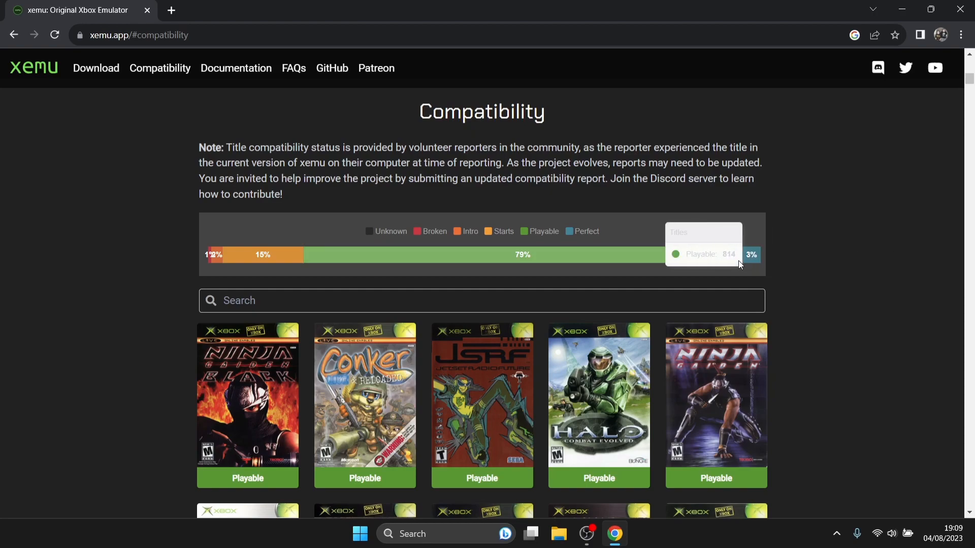
mouse_move(804, 270)
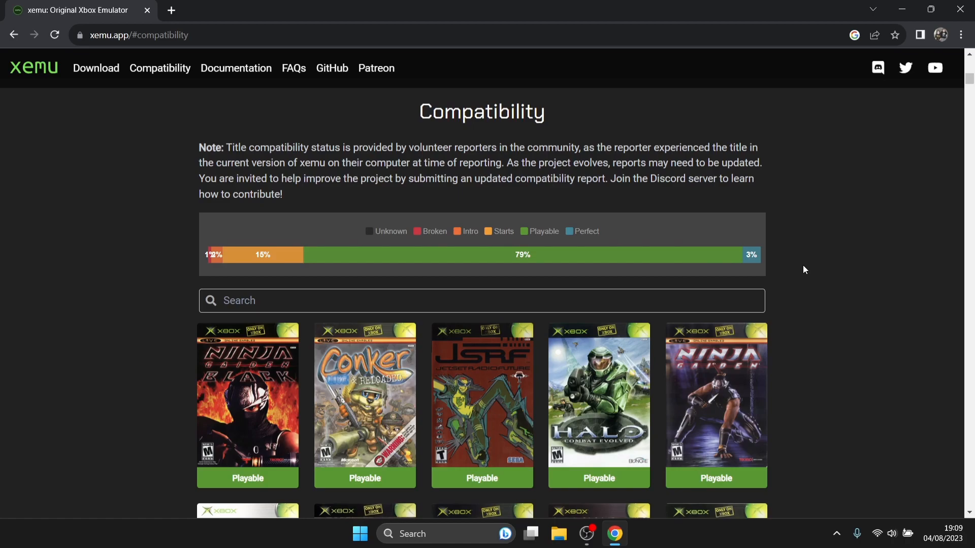
scroll(up, 3)
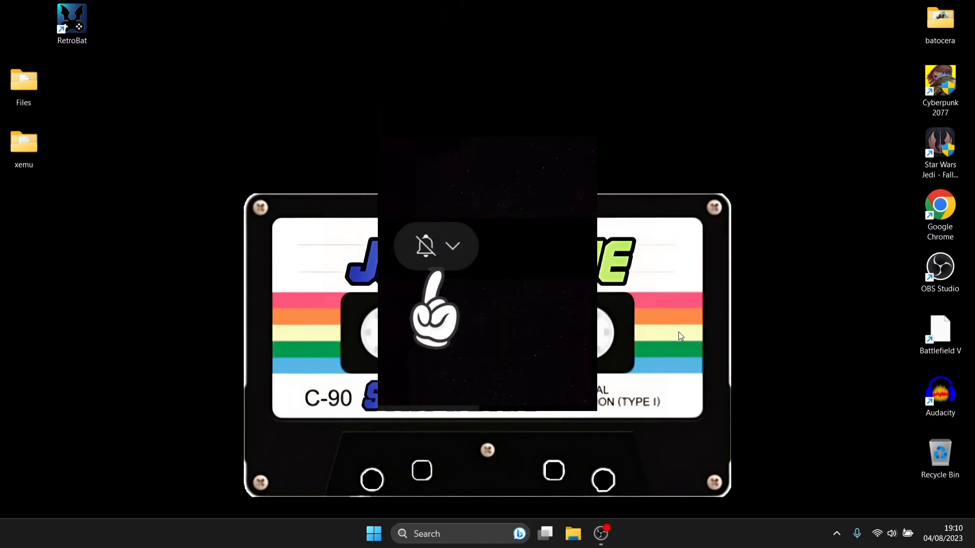
Step: Close the Chrome window showing the xemu website
click(452, 246)
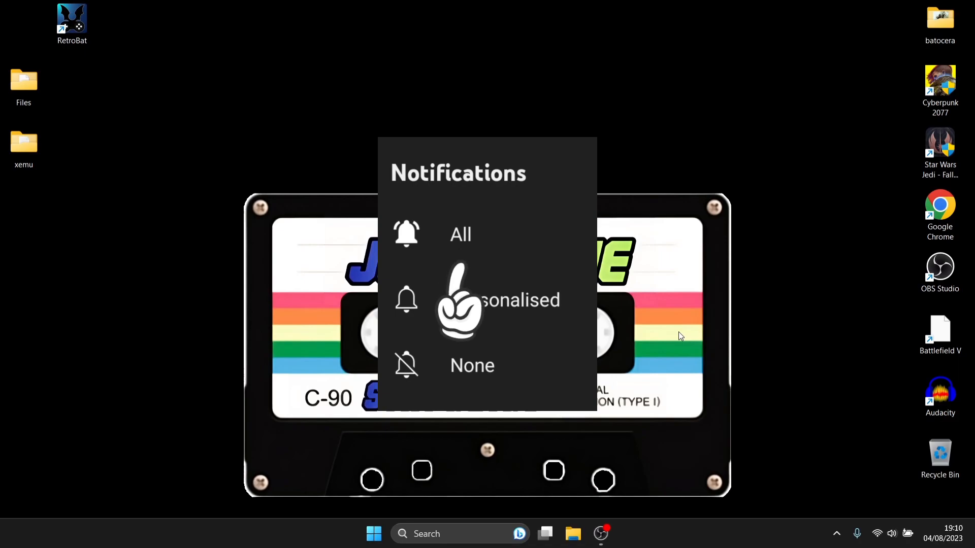